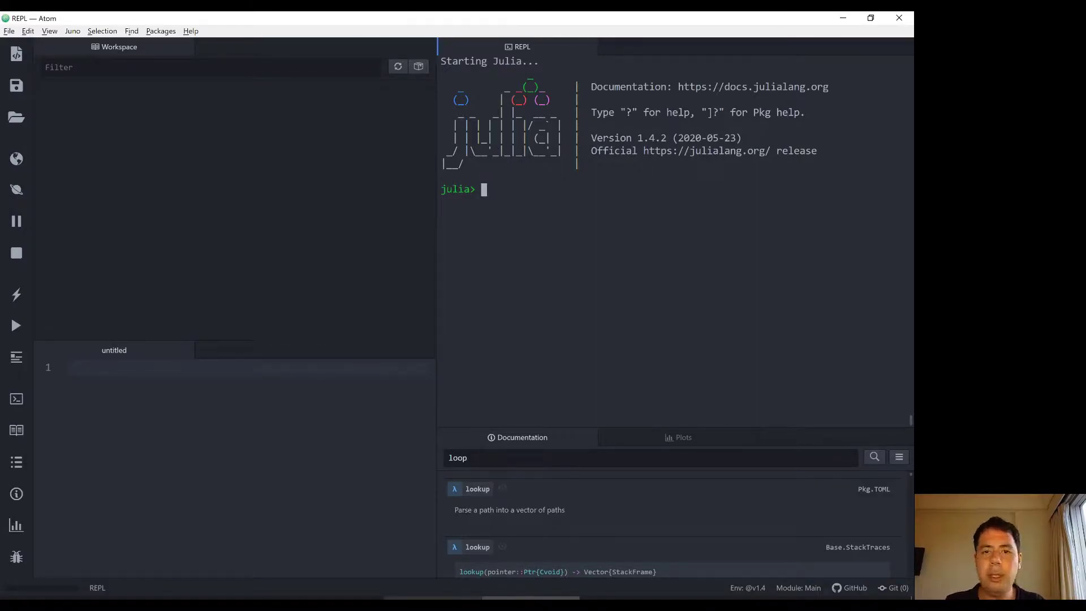
- Evaluate the range 1:10 in the REPL, then index it at 0 to trigger a BoundsError
type("for")
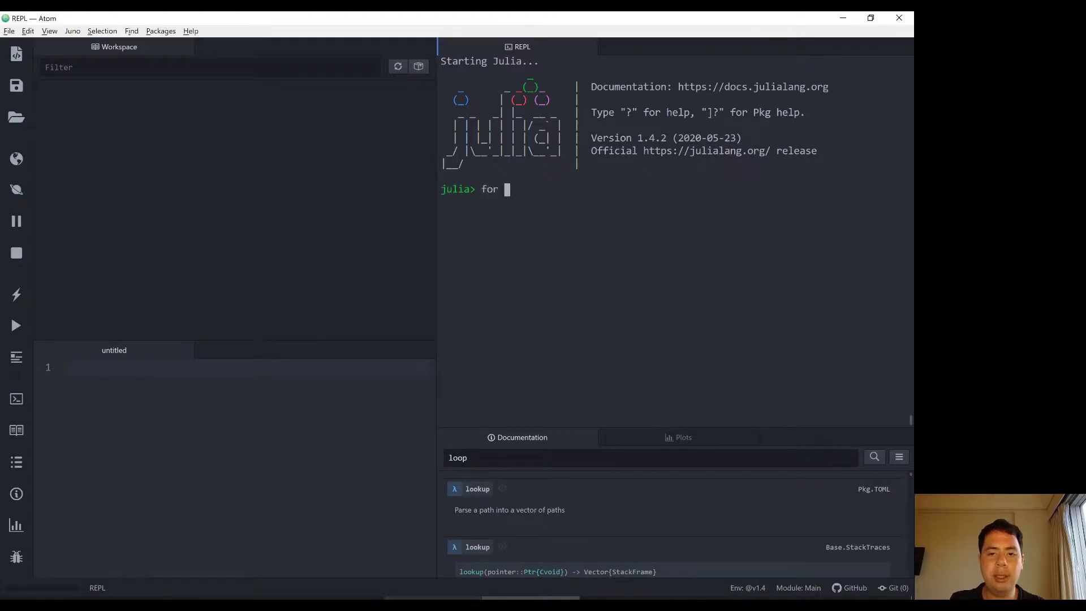
type("i")
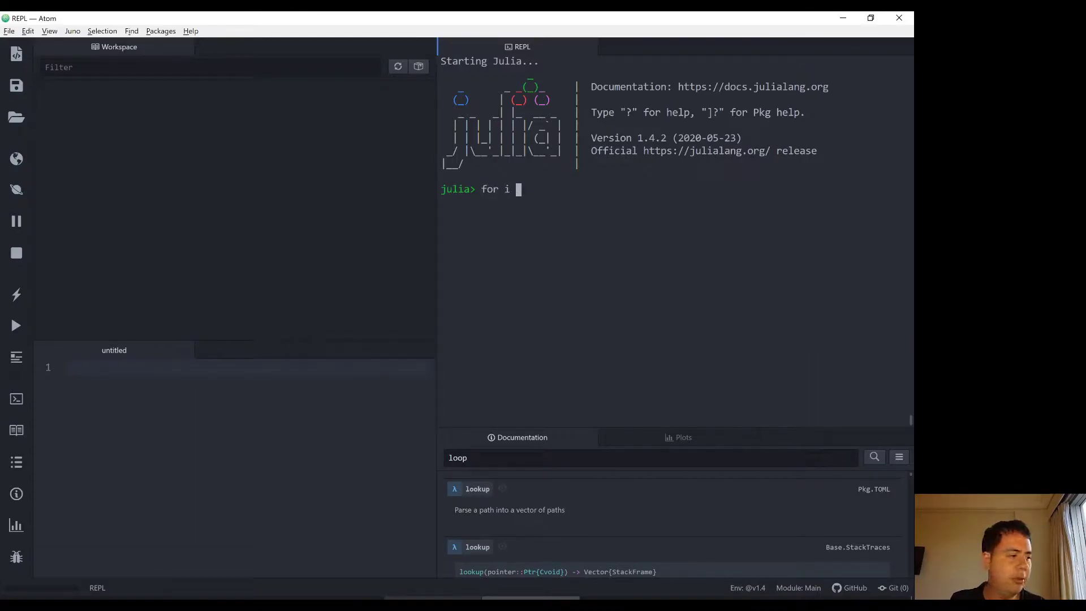
type("= 1:")
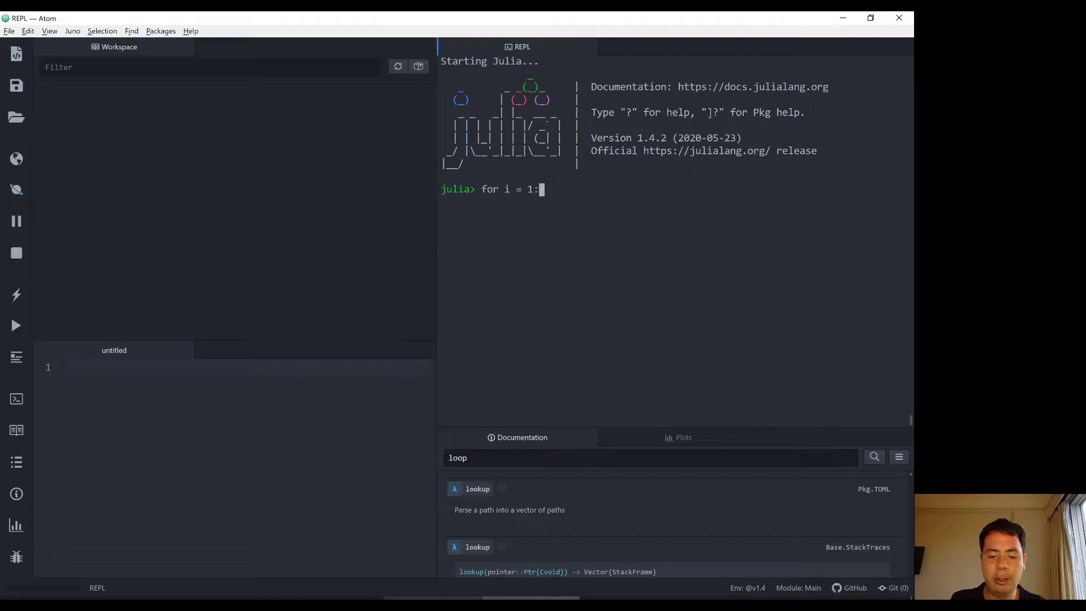
type("10")
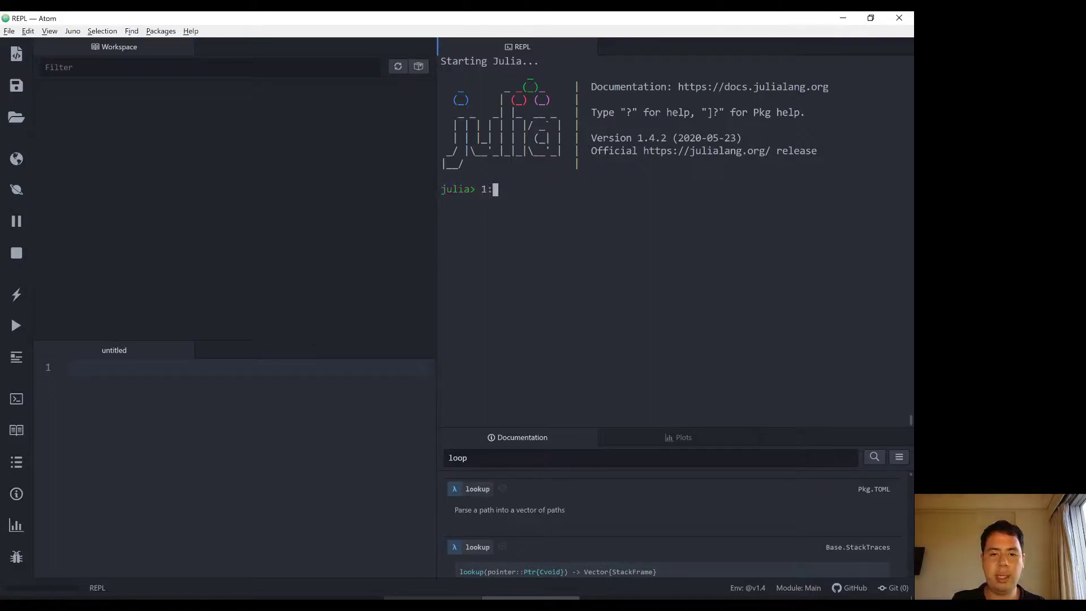
type("10")
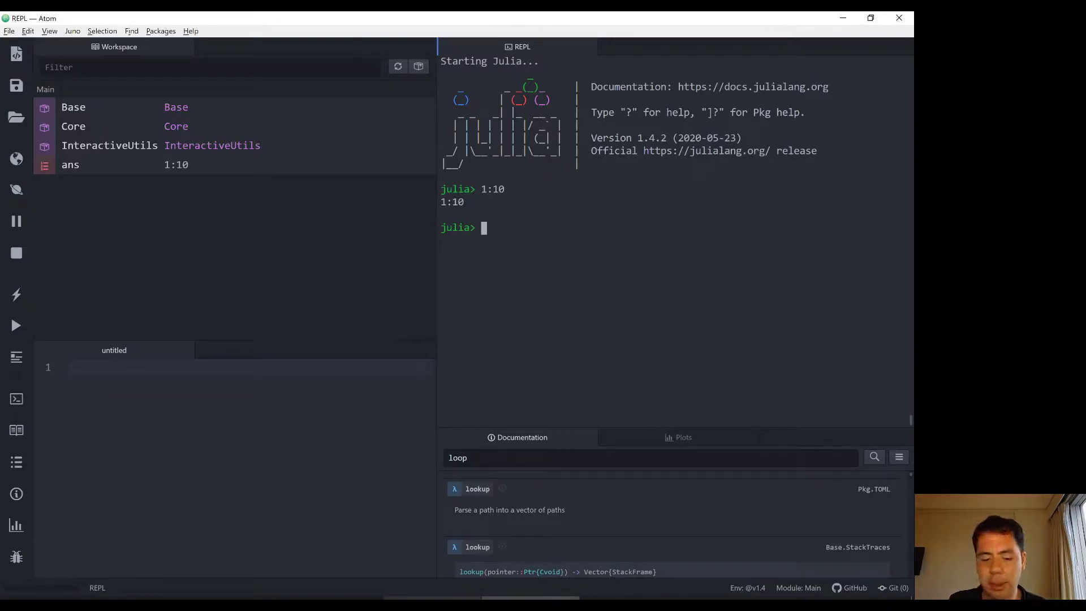
type("1:10[")
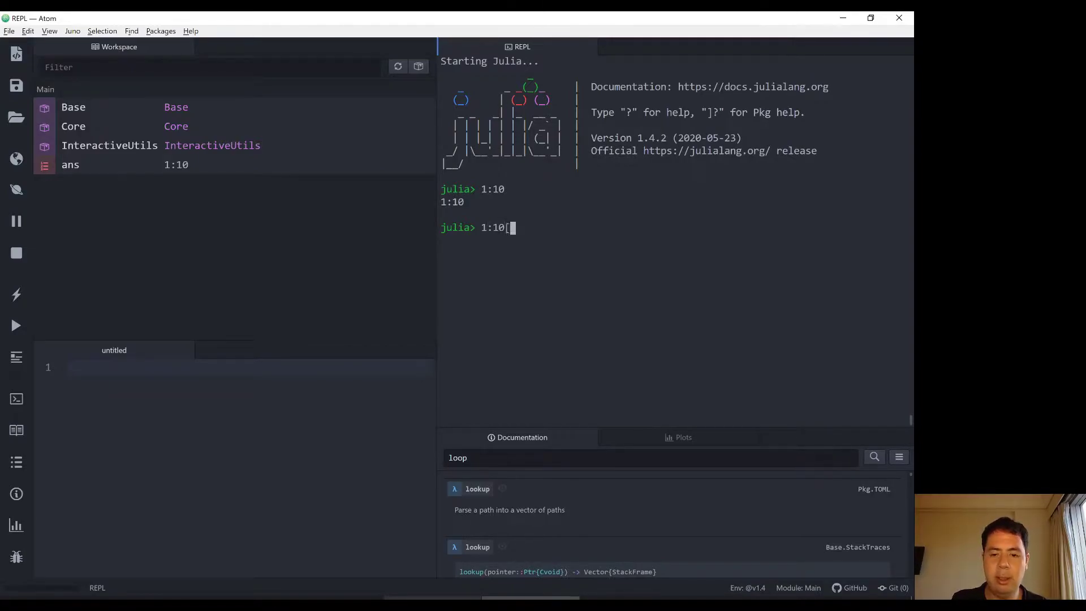
key("Return")
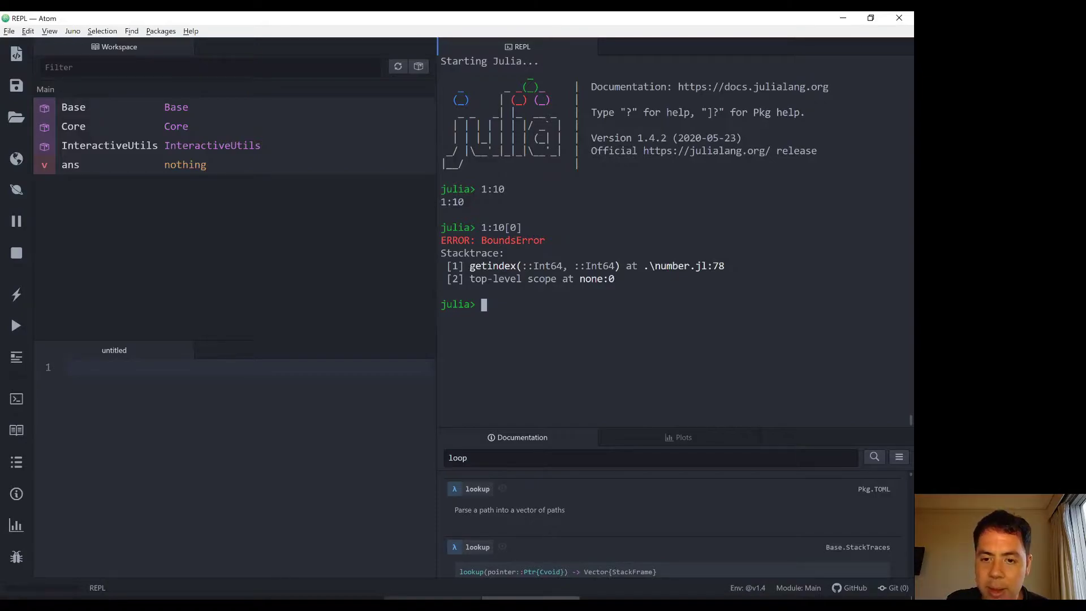
- Evaluate getindex(1:10, 2), then try and discard bracket indexing on 1:10
type("getind")
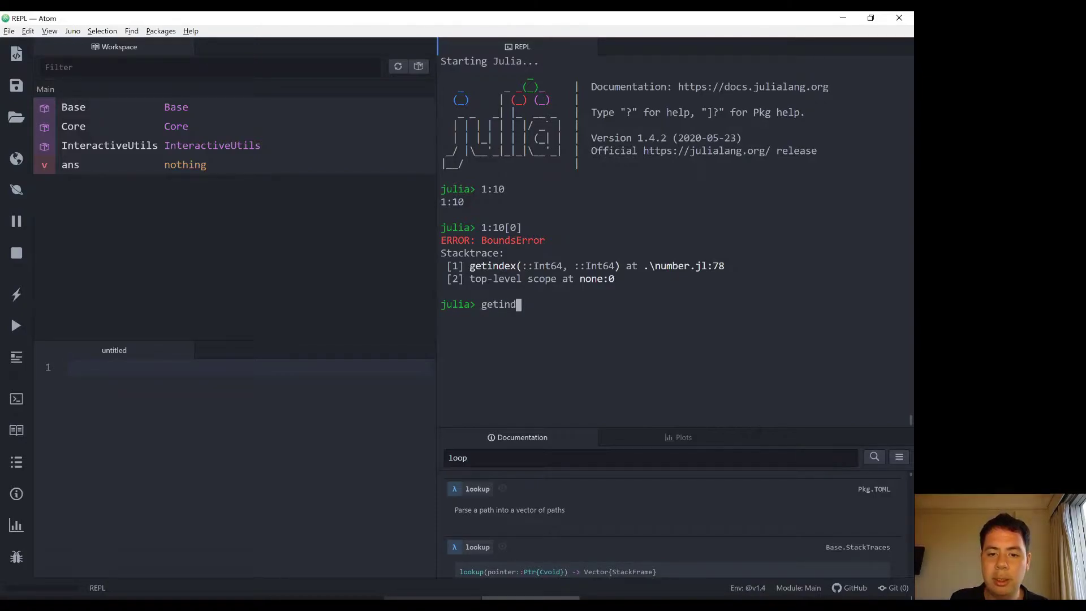
type("ex(1:10,")
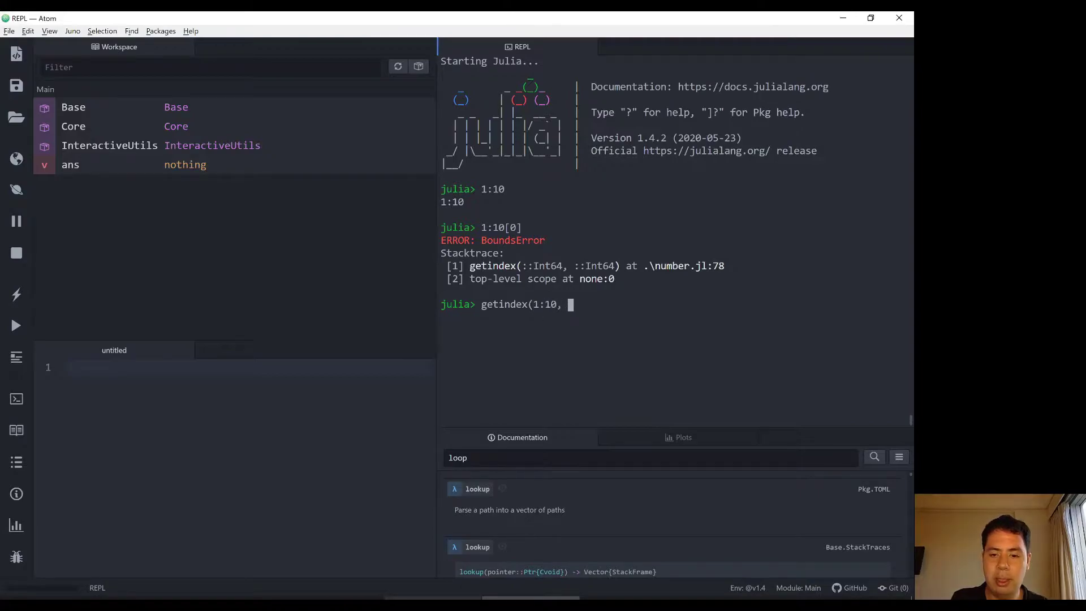
key("Return")
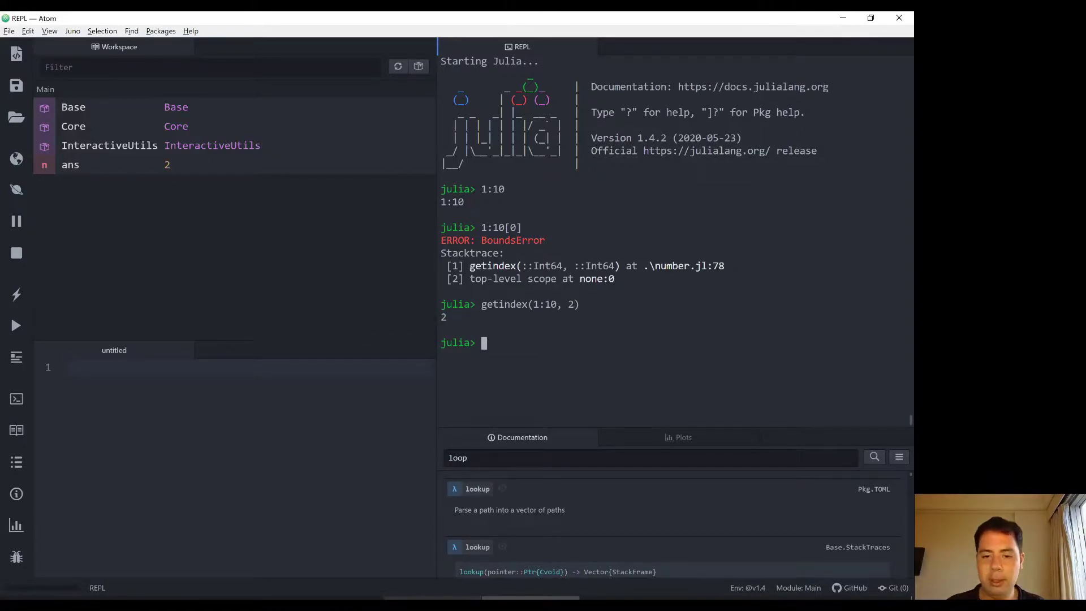
key("Return")
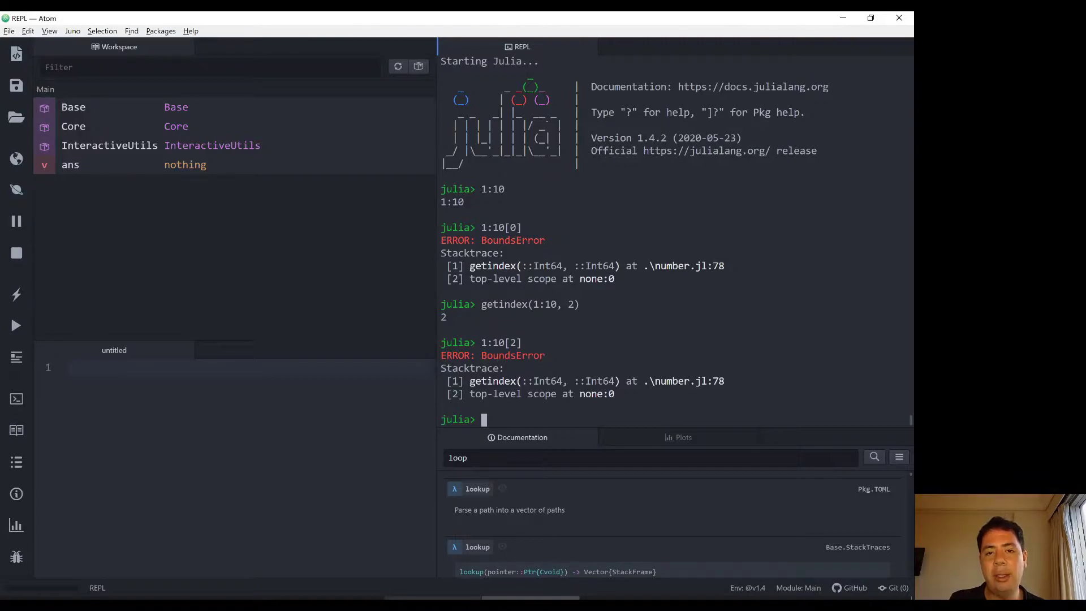
type("1")
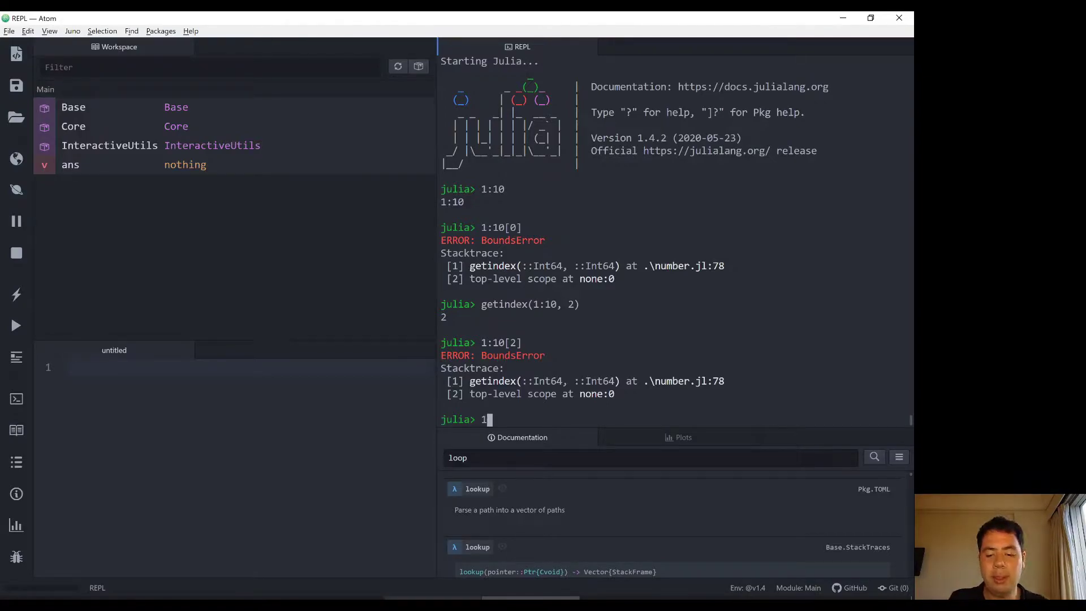
type(":10")
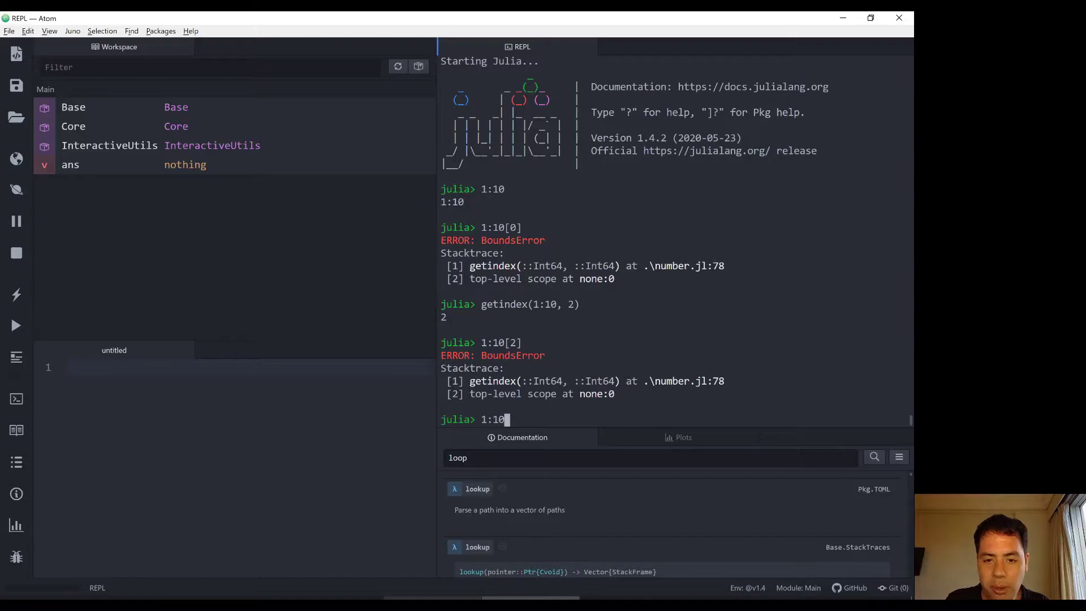
type("[3]")
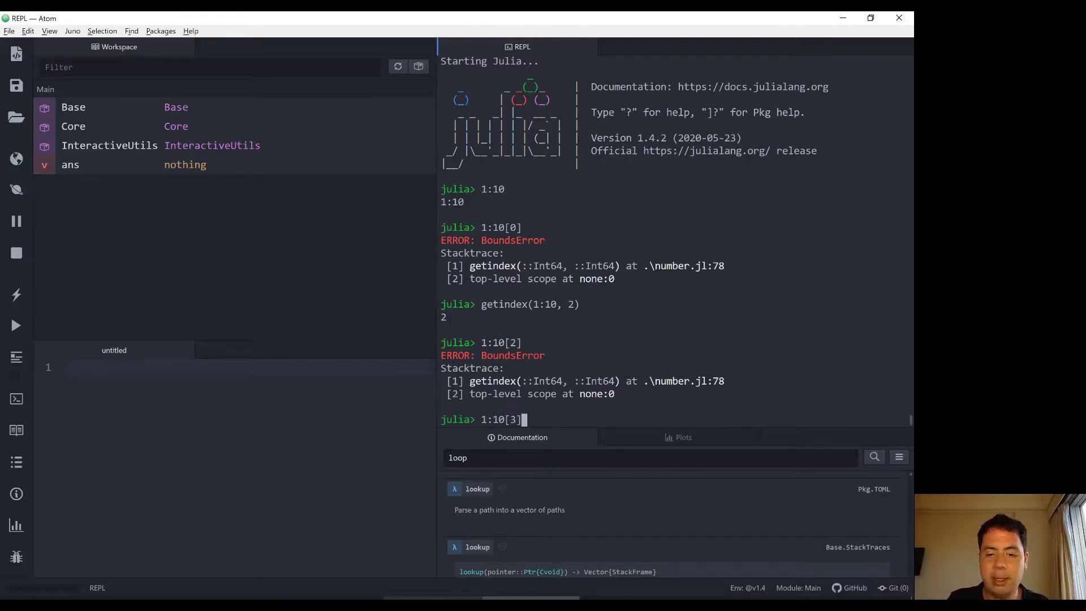
key("Backspace")
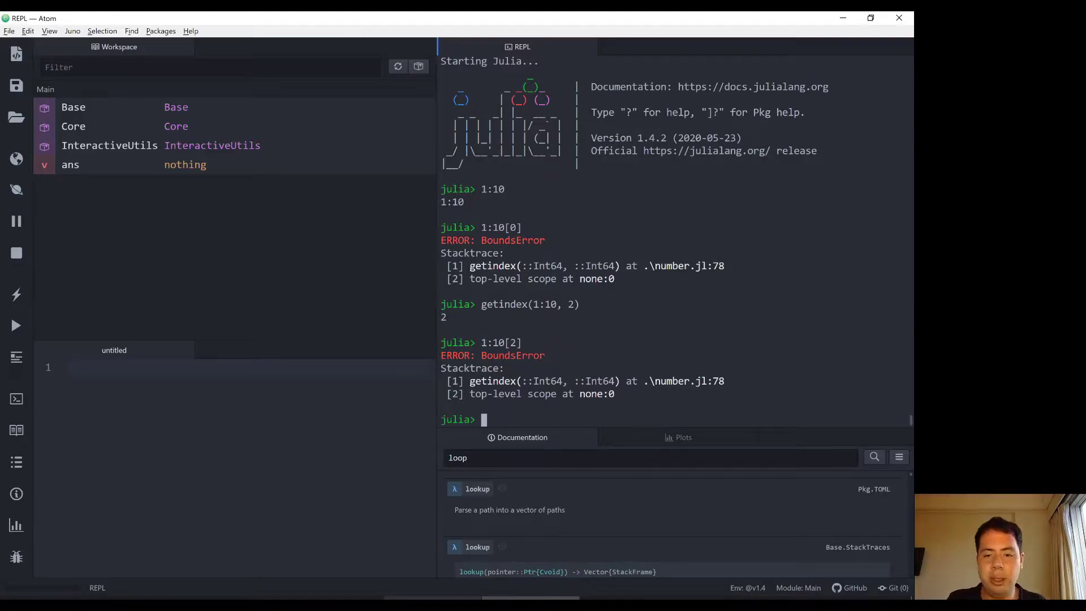
- Run getindex(1:10, 5) giving 5, getindex(100:200, 10) giving 109 and getindex(100:200, 1) giving 100
type("getindex(")
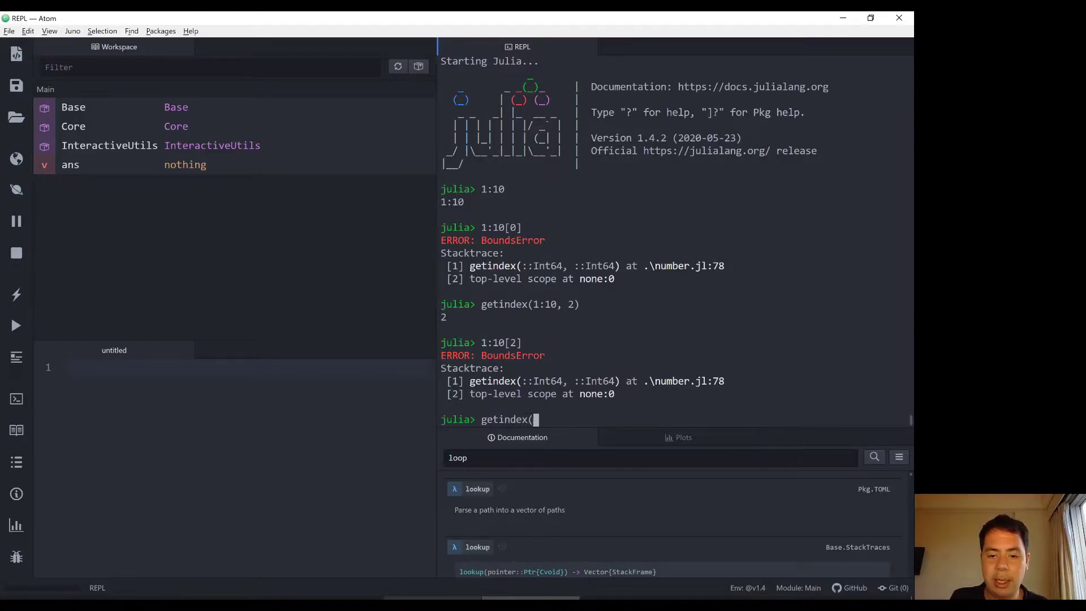
type("1:10")
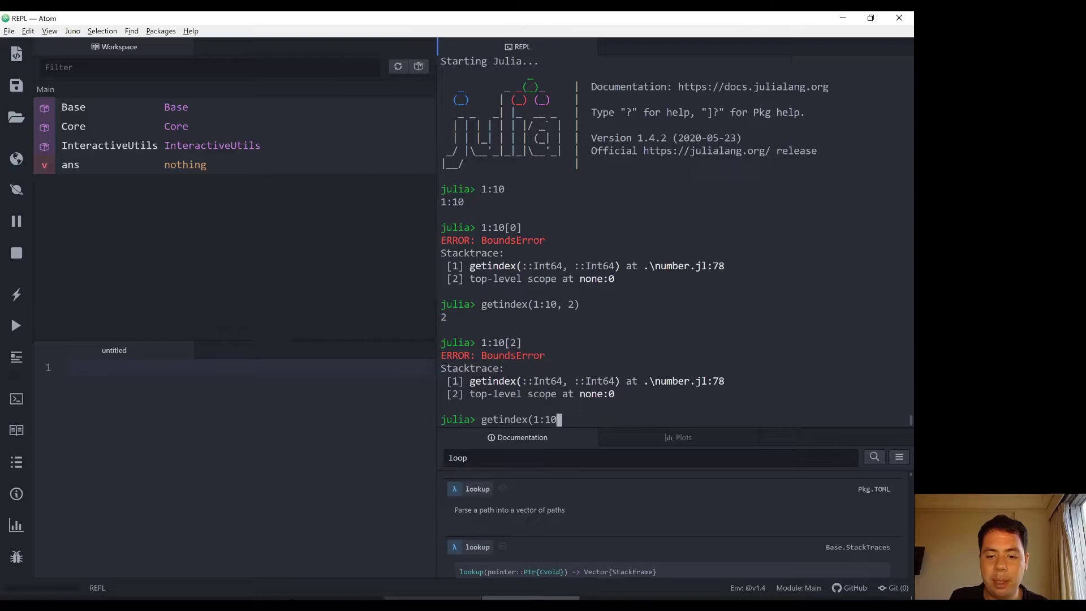
type(", 5)")
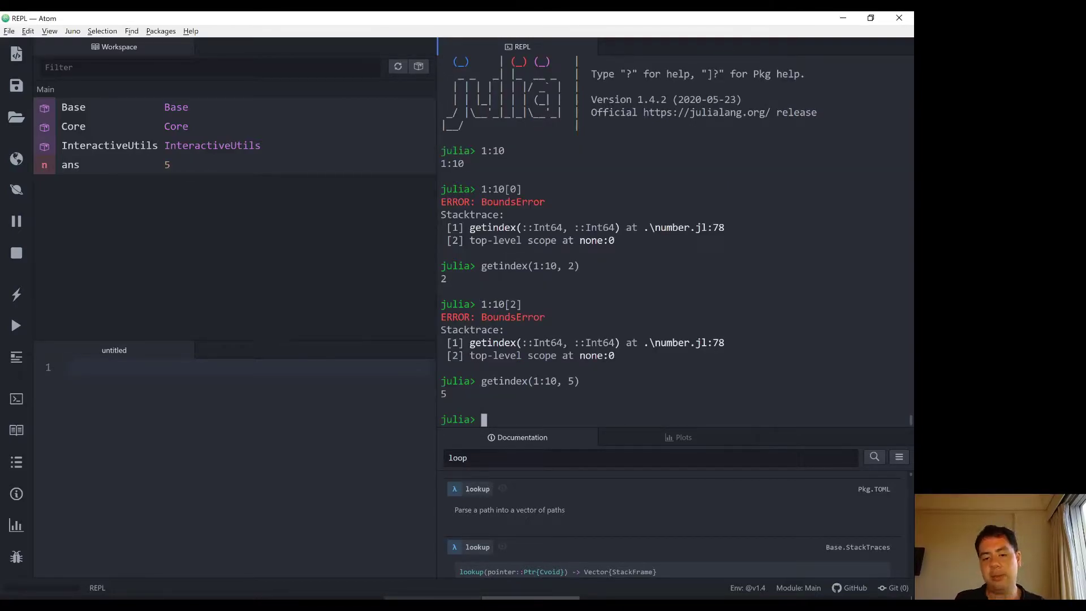
type("ge")
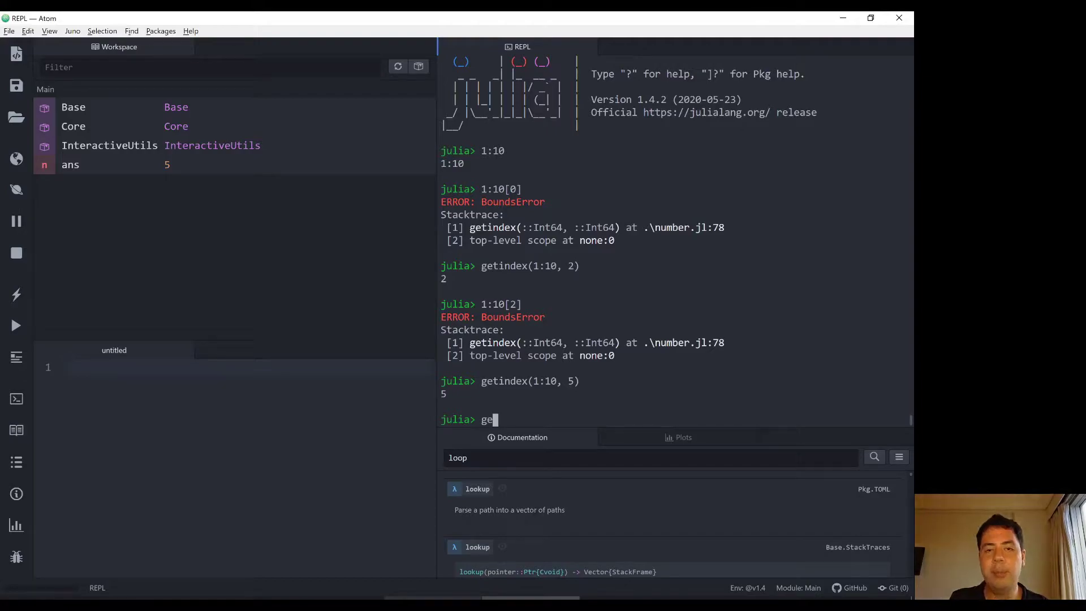
key("Backspace")
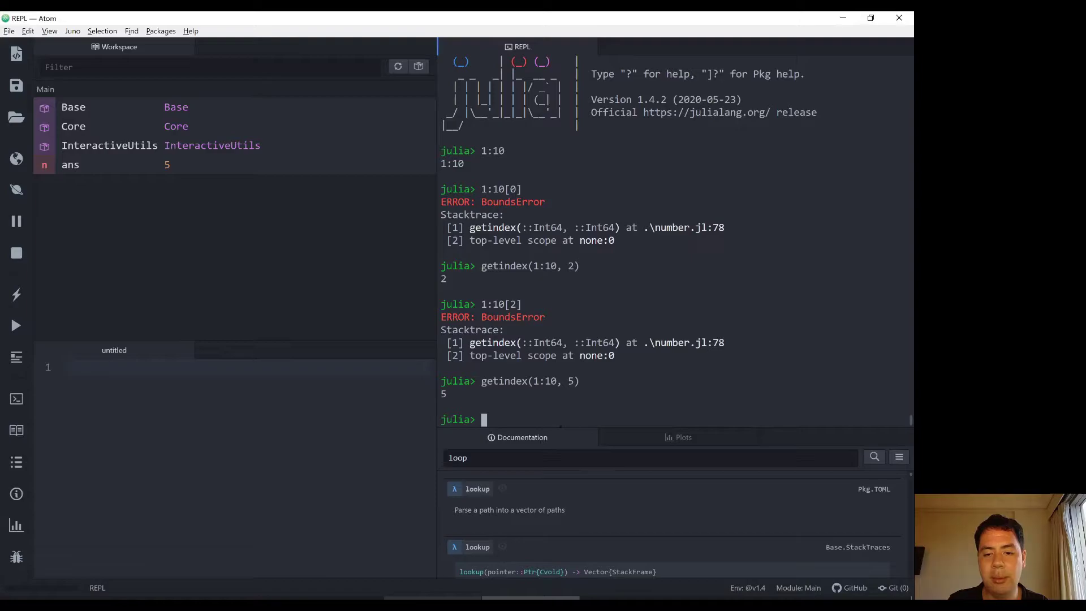
type("getindex(100:")
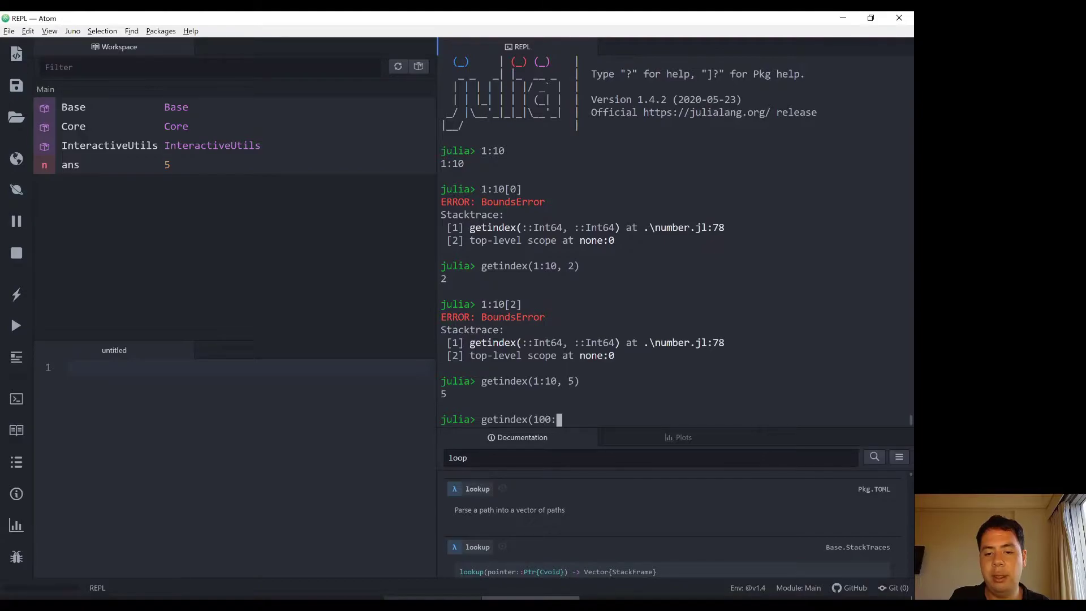
type("200, 10)")
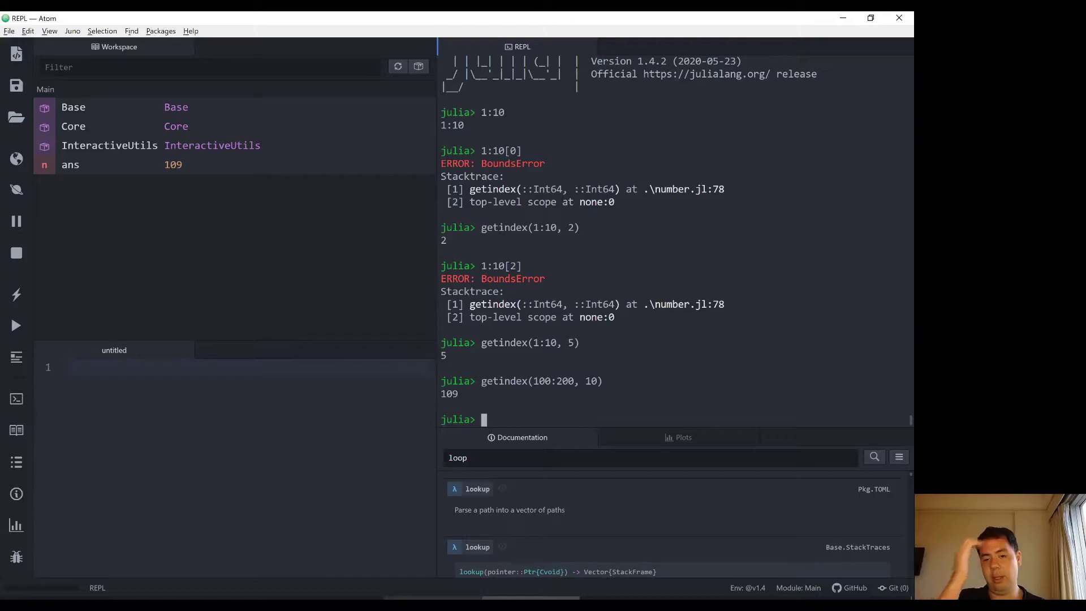
type("getindex(100:200, 10)")
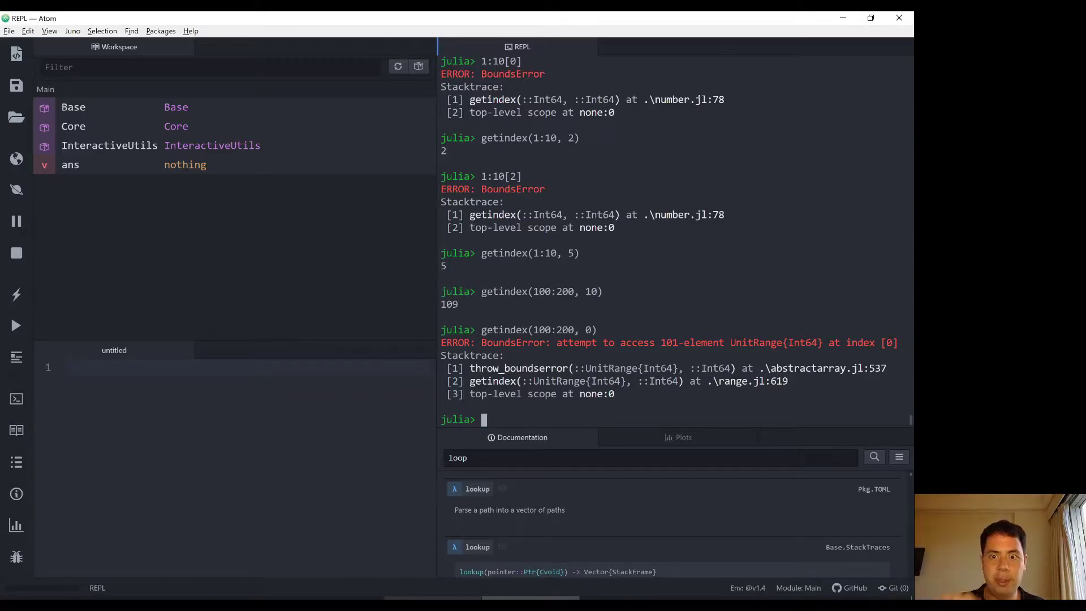
type("getindex(100:200, )")
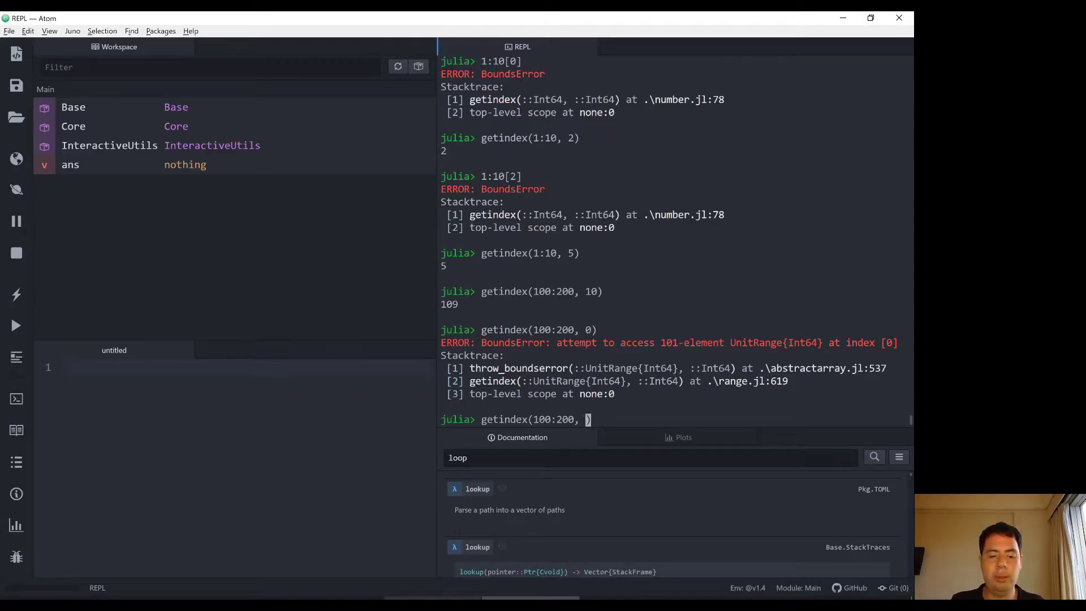
type("1")
key("Return")
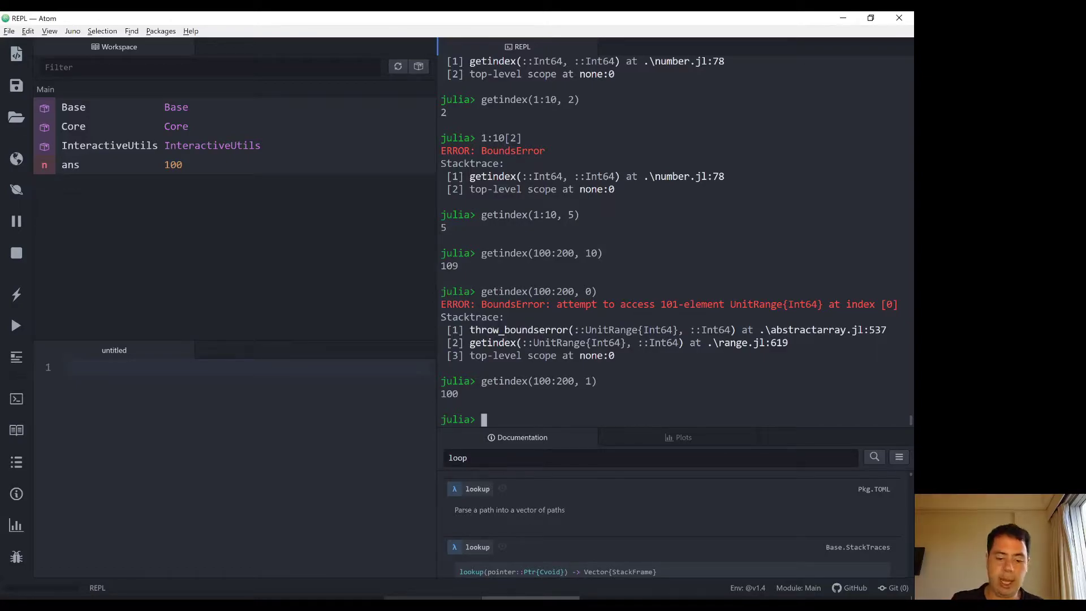
- Run 'for i = 1:10 println(i) end' to print 1 through 10, then start assigning i
type("for")
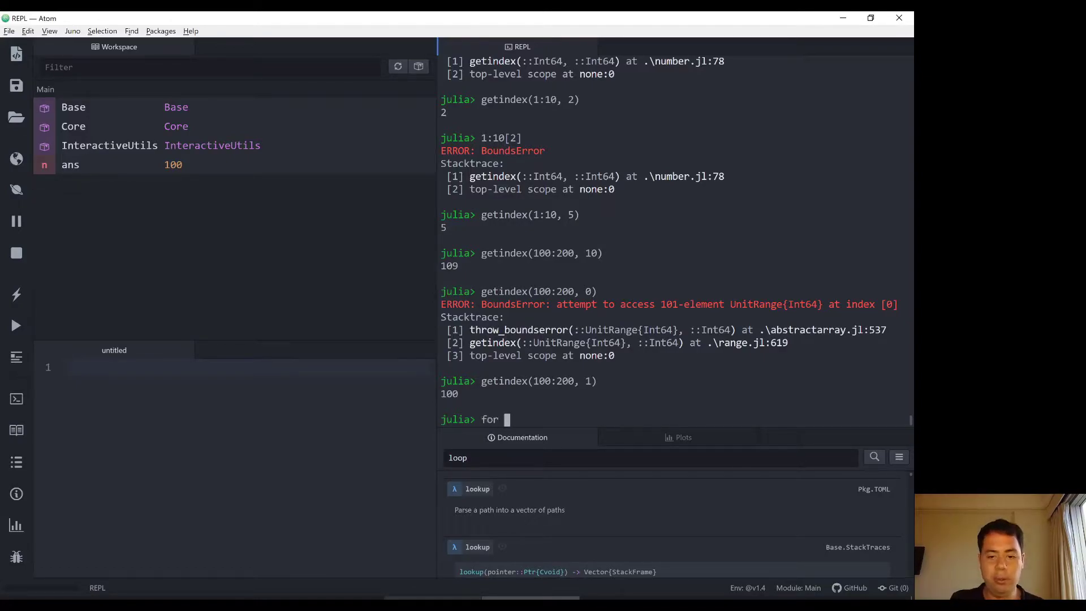
type("i = 1")
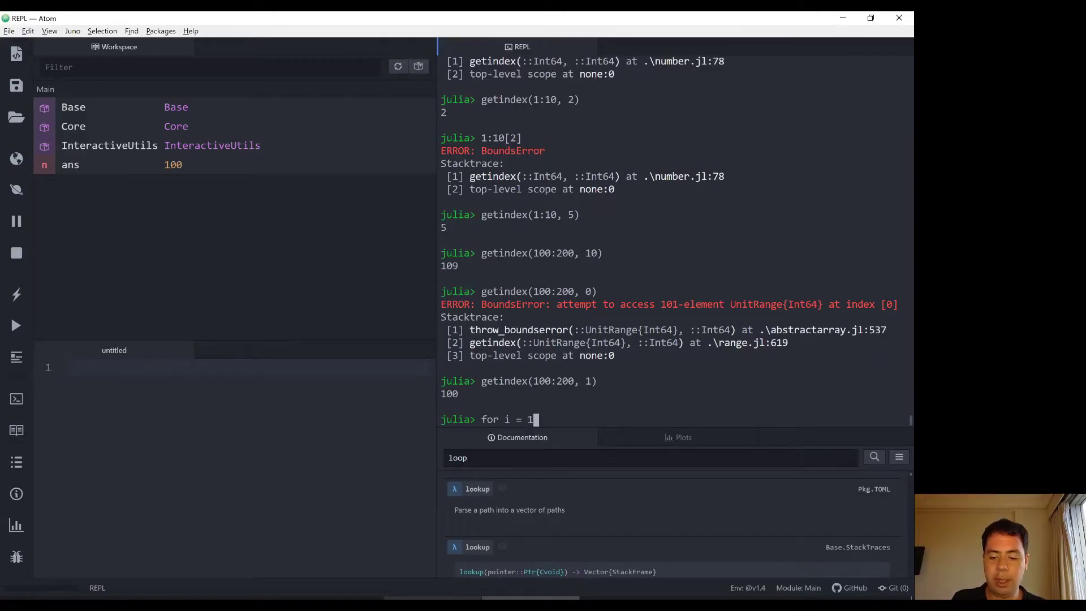
type(":10")
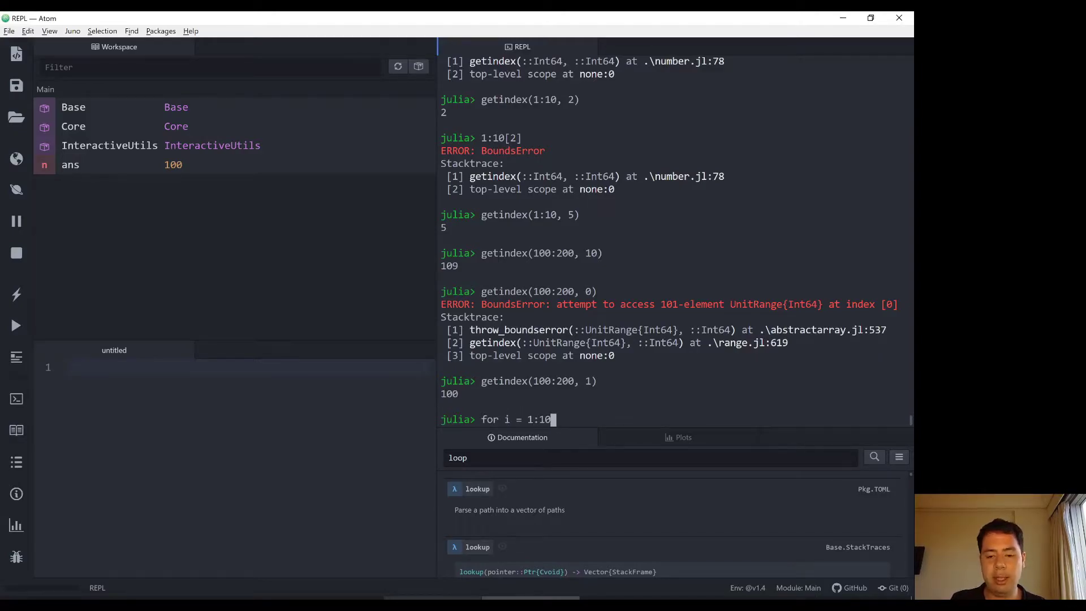
key("Return")
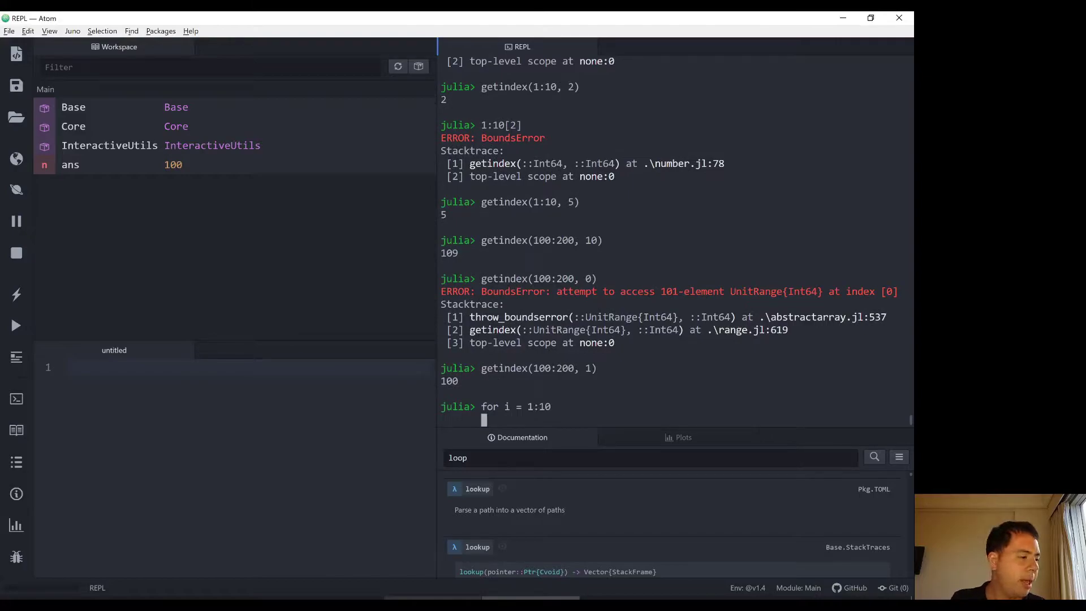
type("pr")
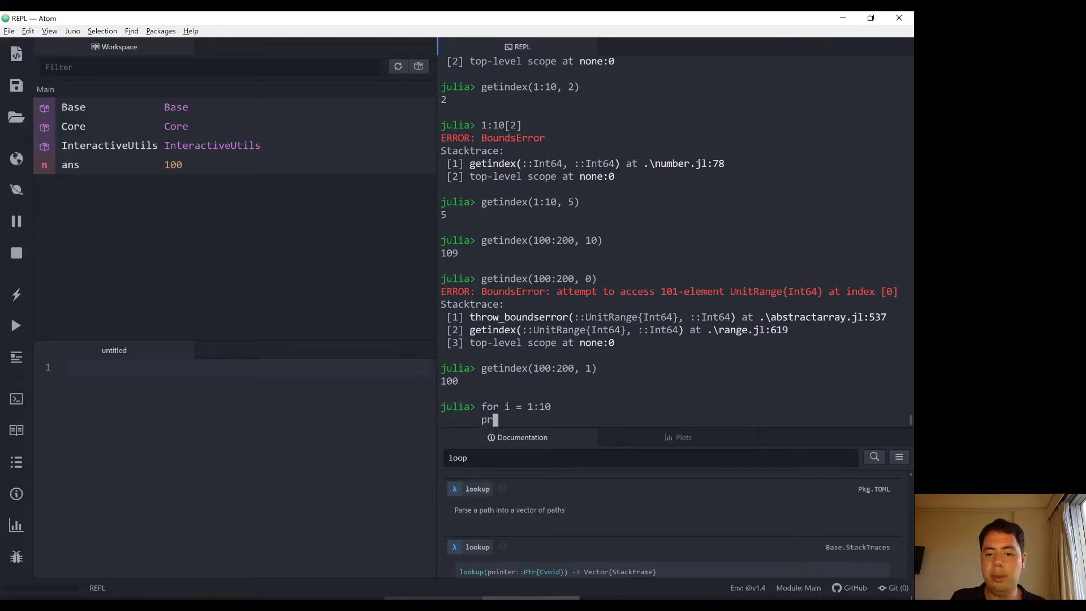
type("println(i)")
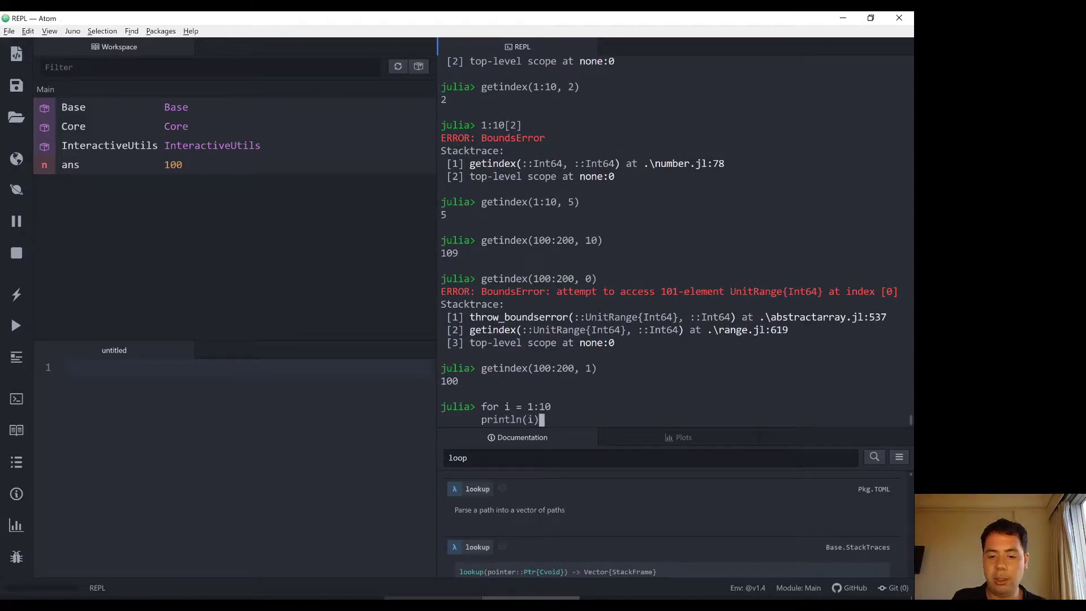
type("end")
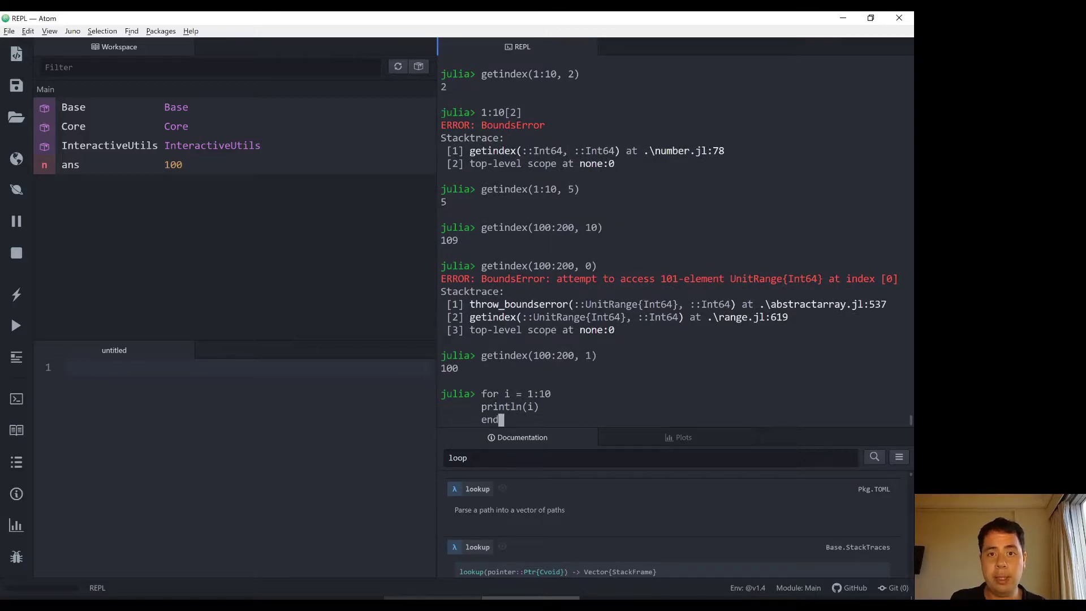
key("Return")
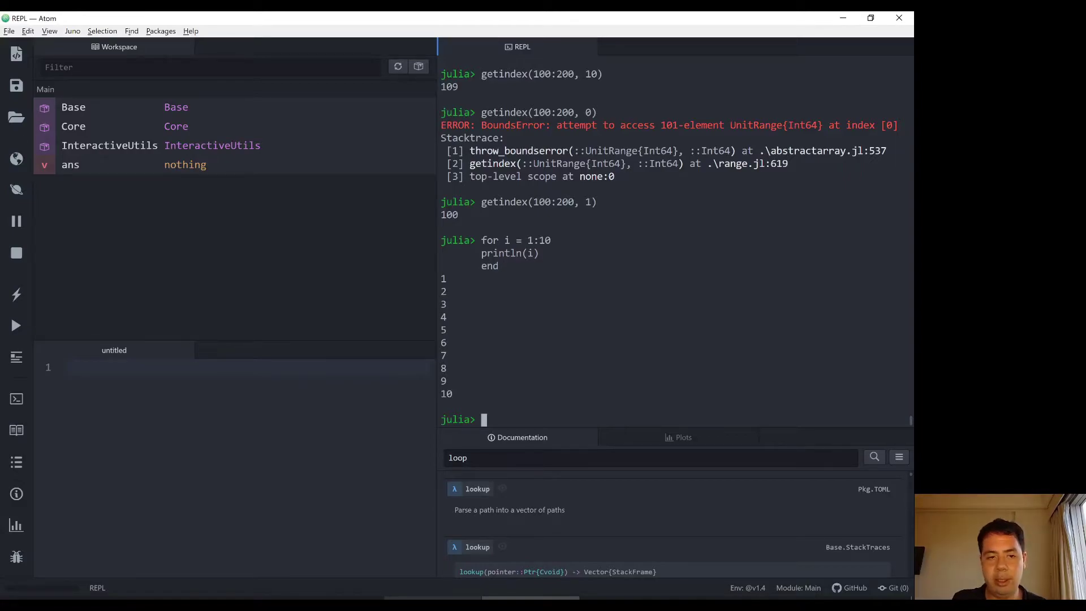
type("i = 1")
type("while i")
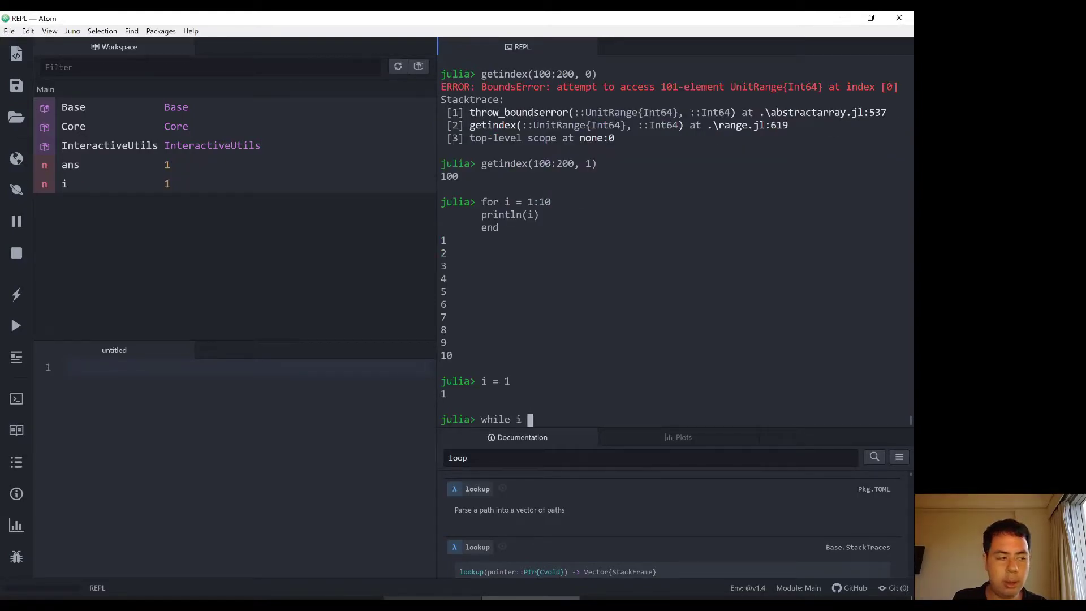
- Write the while i <= 5 loop with println(i) and global i += 1, setting i = 1
type("<= 5")
type("global i =+")
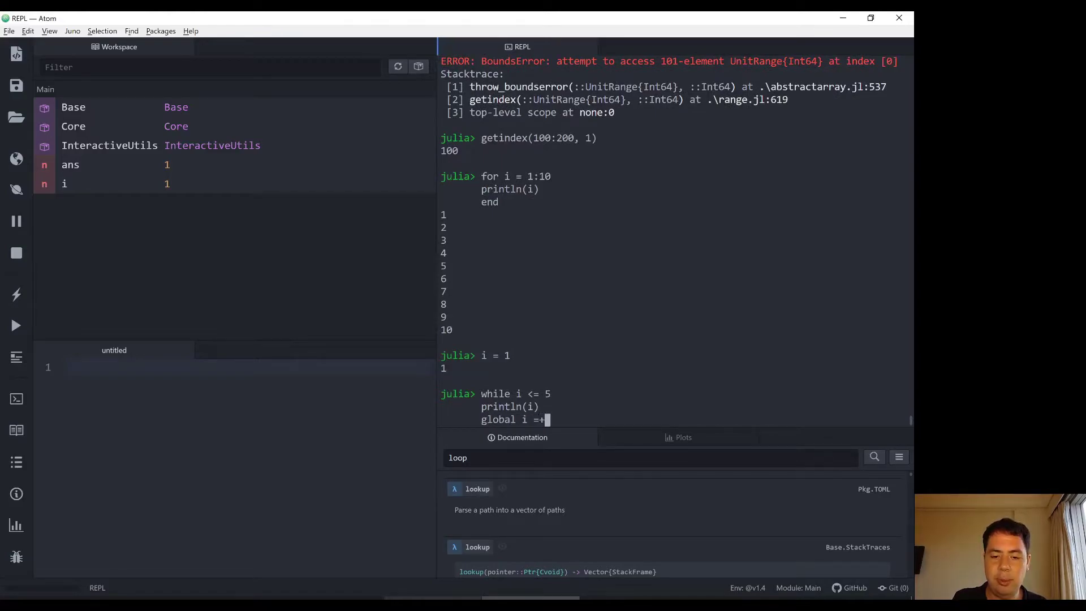
key("Backspace")
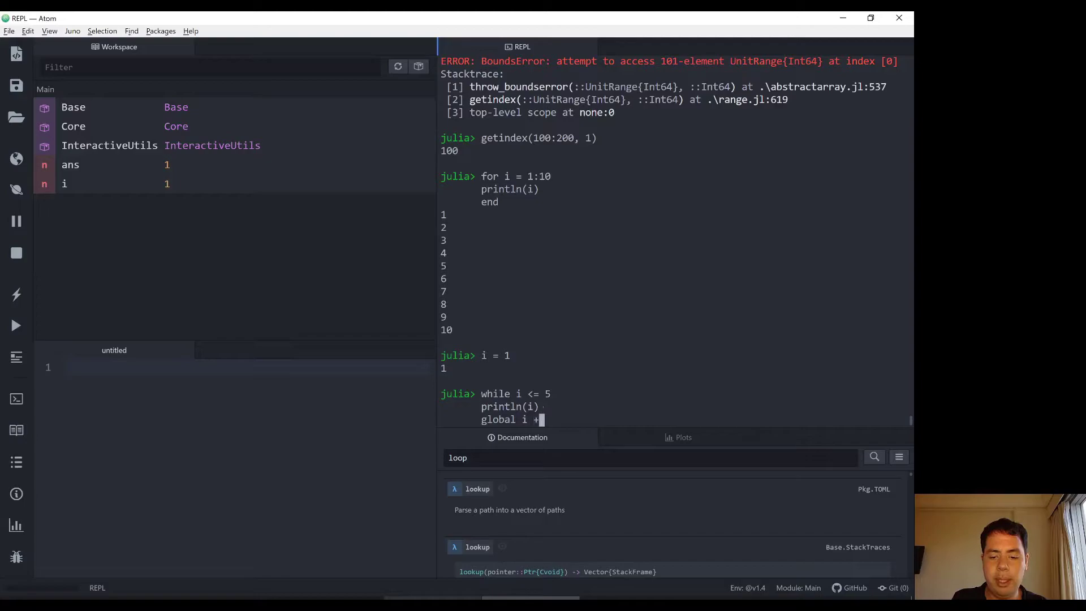
key("BackSpace")
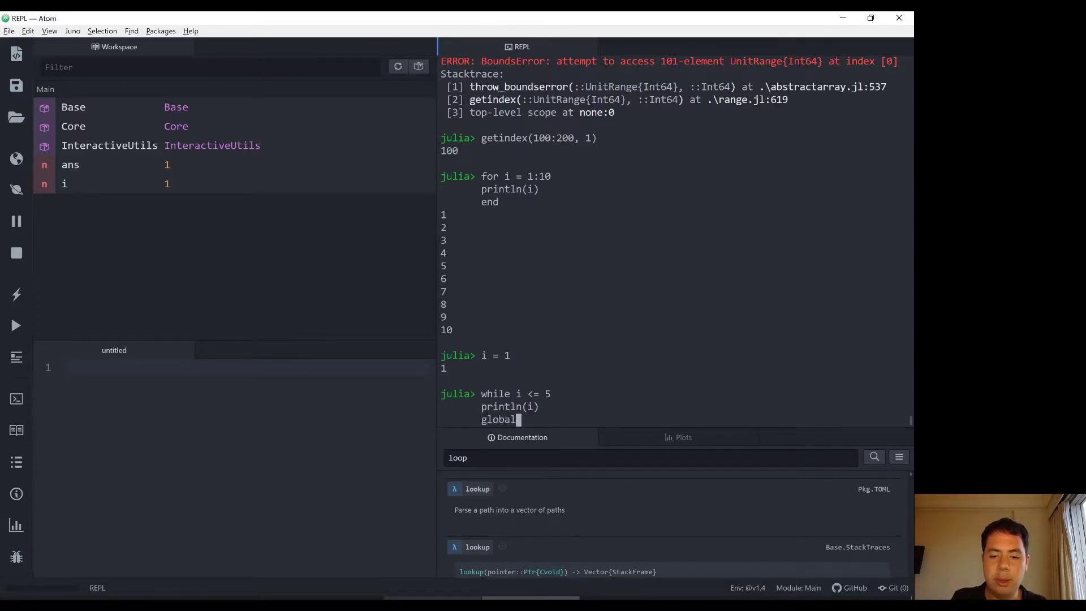
type("i += 1")
type("end")
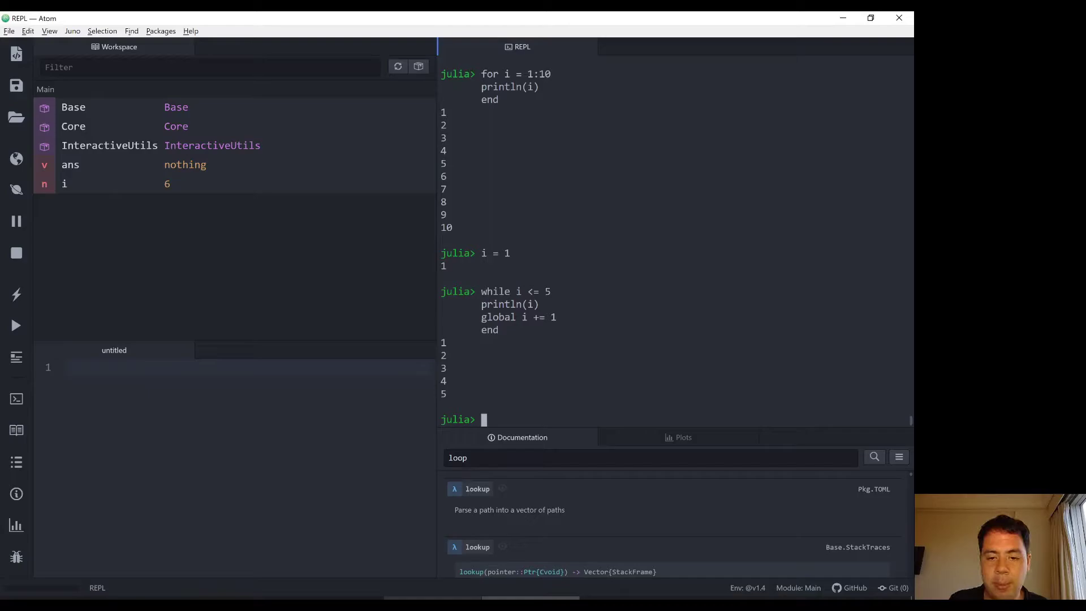
type("i = 1")
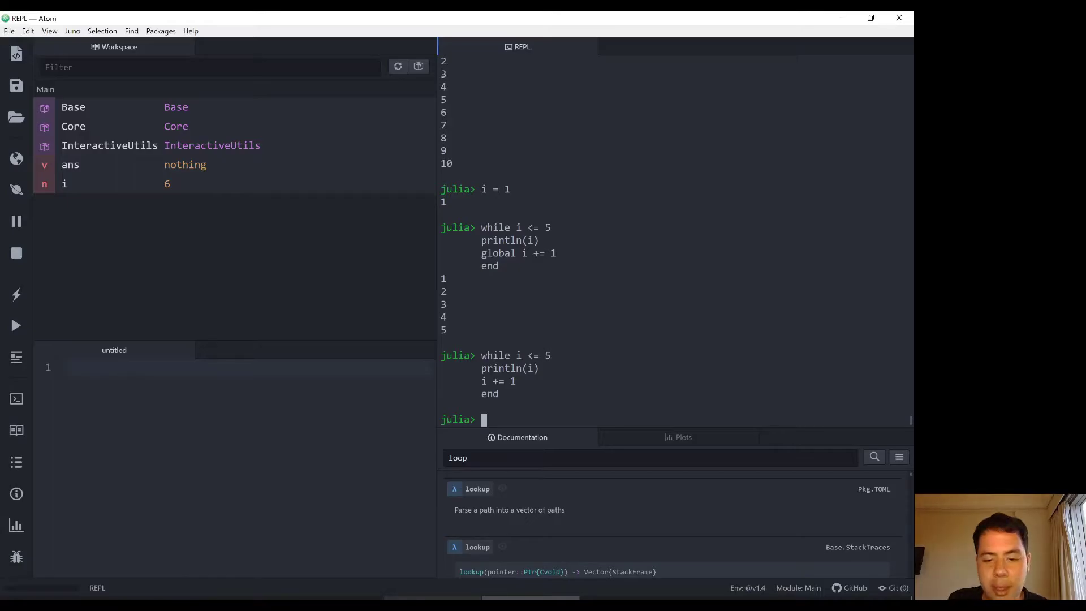
- Reset i to 0 so the non-global while loop fails with UndefVarError, then highlight 'global' in the earlier loop
type("i = 0")
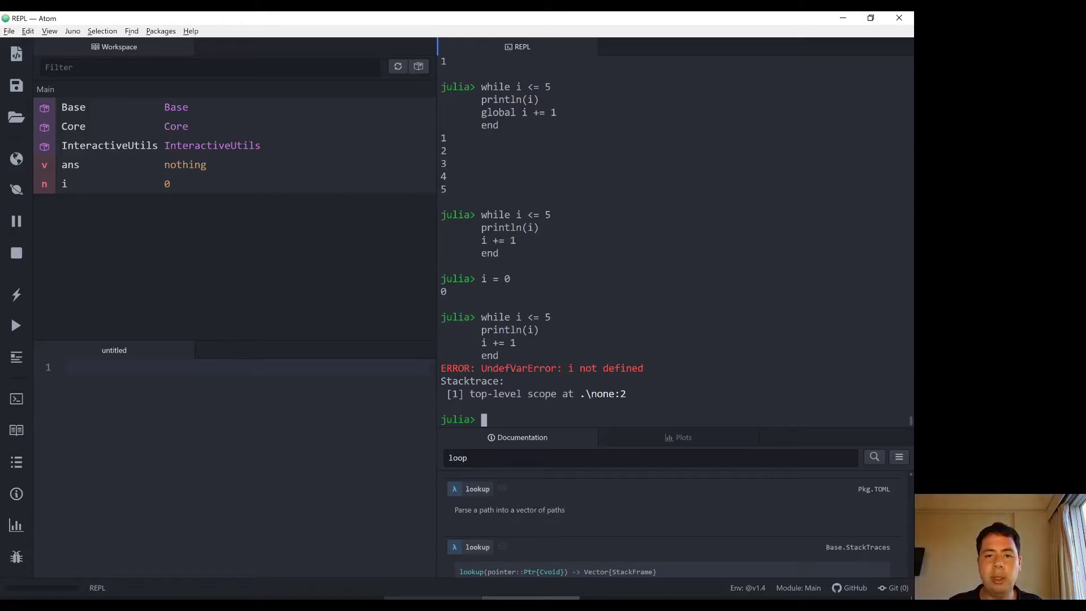
double_click(498, 112)
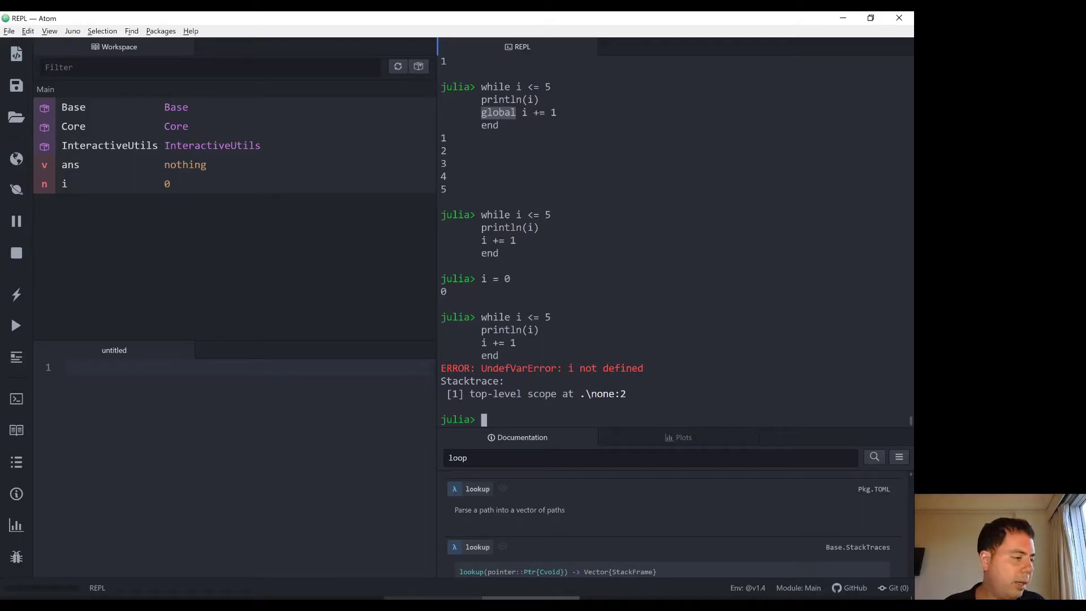
- Enter the 'for' keyword at the julia> prompt to start a new loop
type("for")
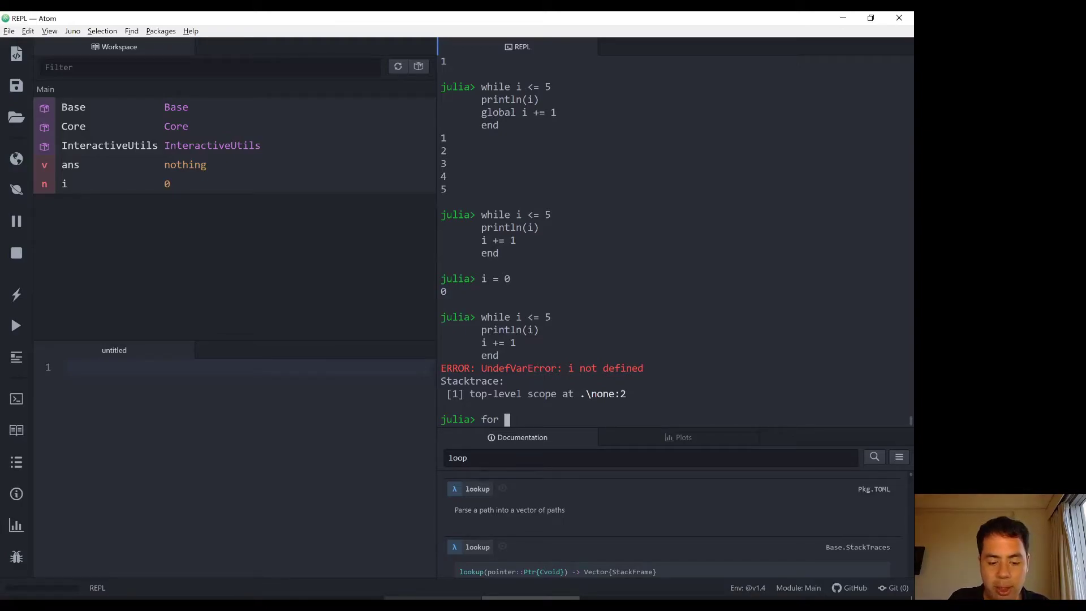
- Write 'for s in ["list", "of", "words"]' with a println(s) body printing each word
type("s in")
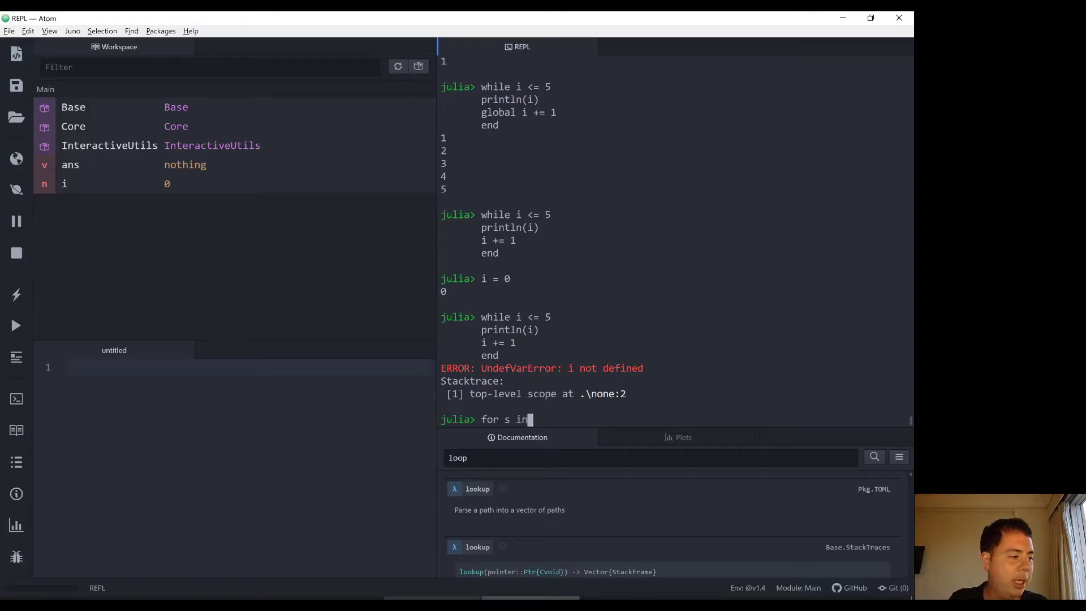
type("[")
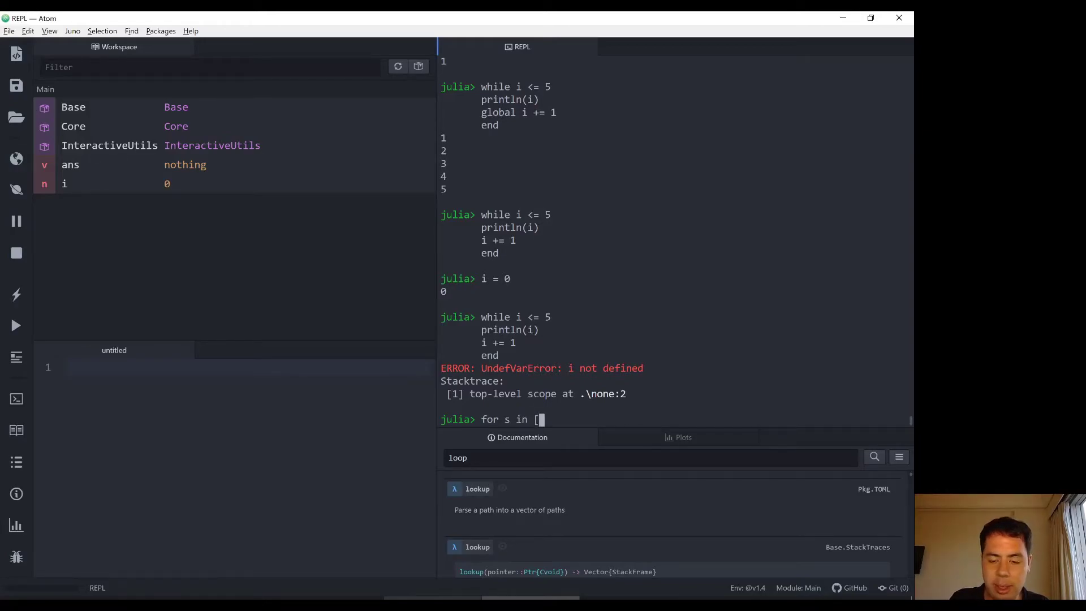
type("\"list")
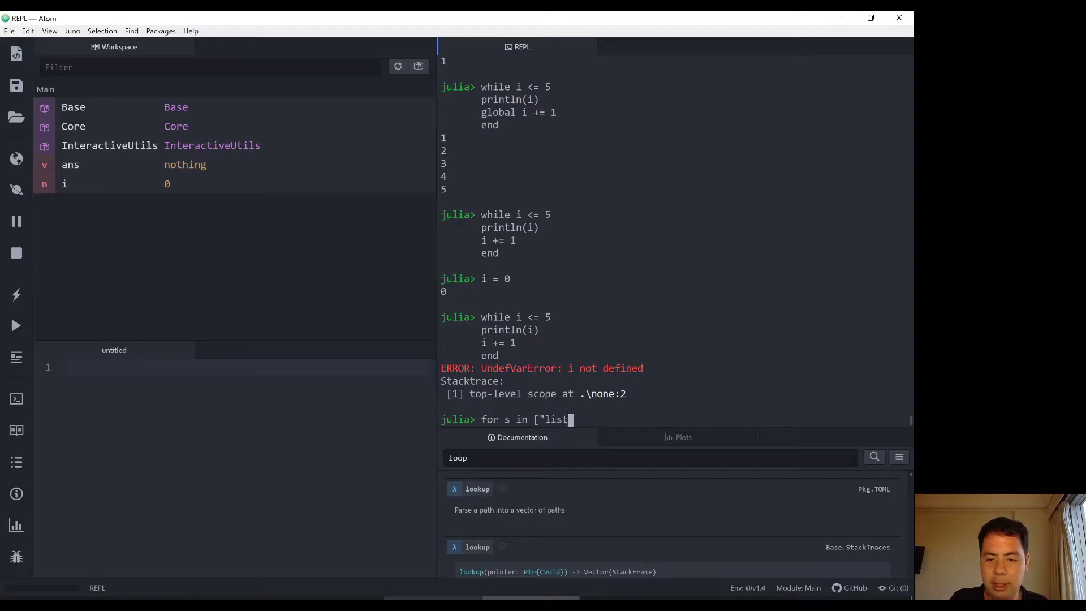
type("\", \"of")
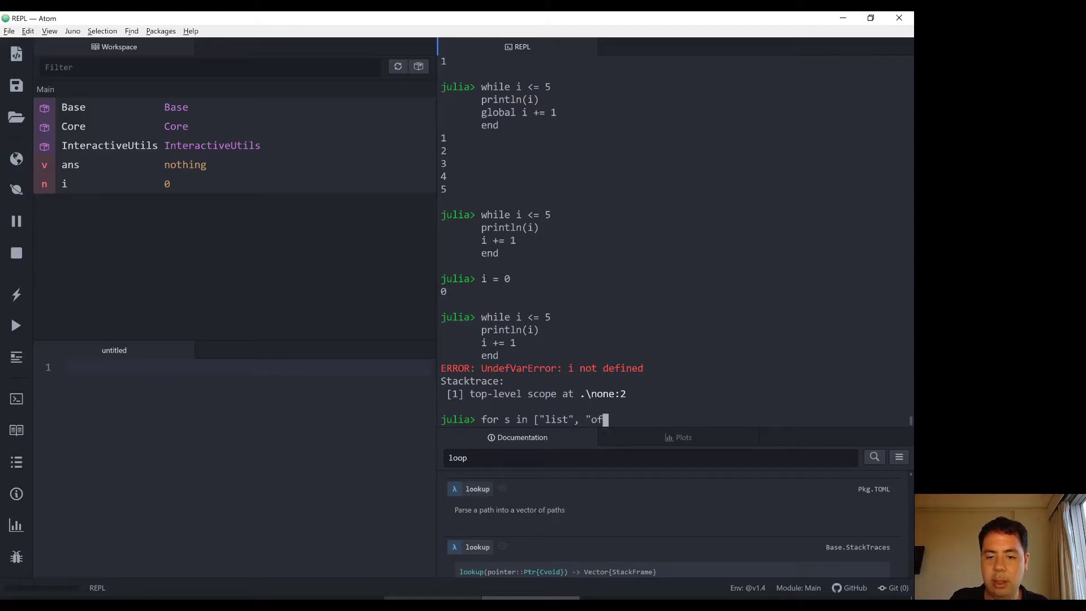
type(", \"word")
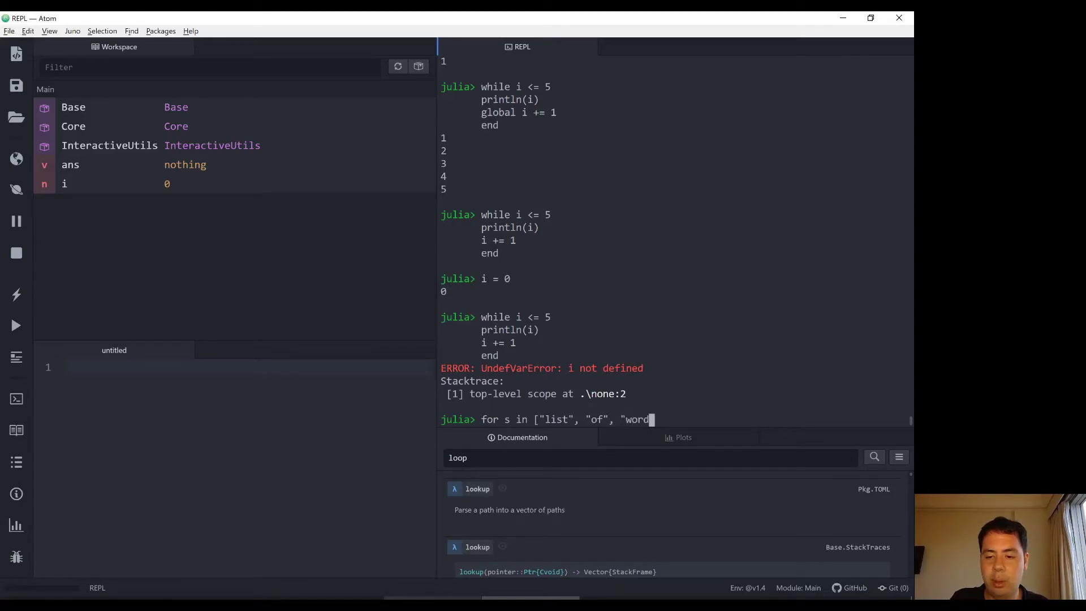
type("s\"")
type("p")
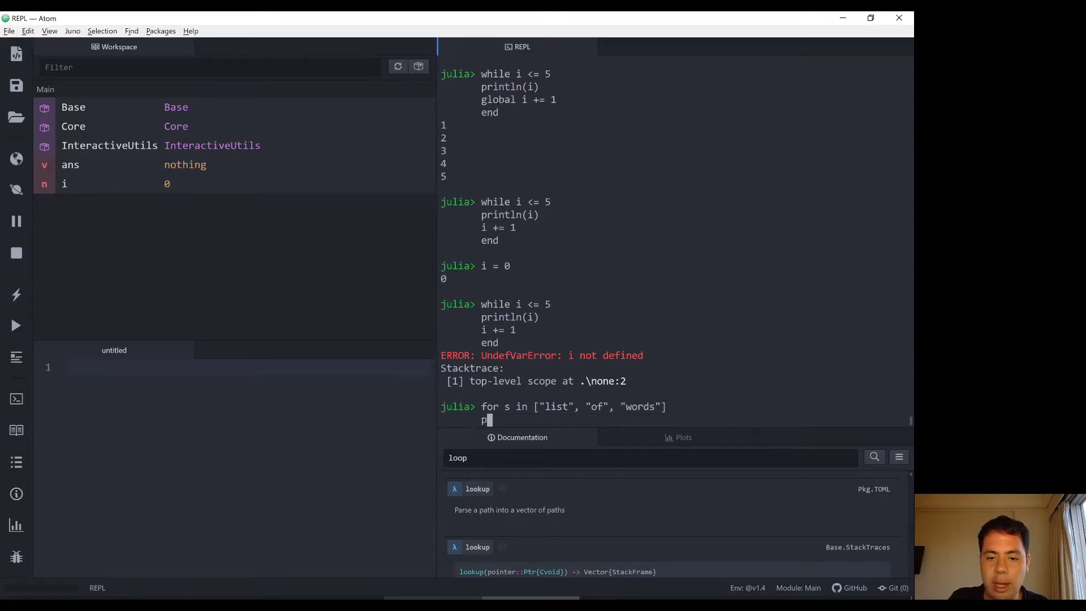
type("rintln(s")
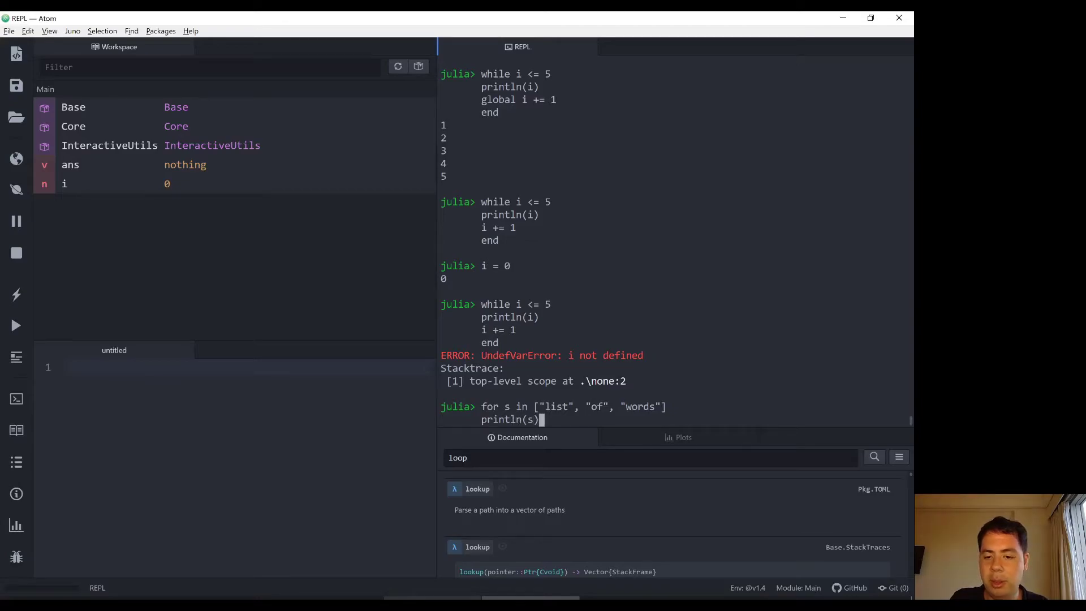
key("Return")
type("end")
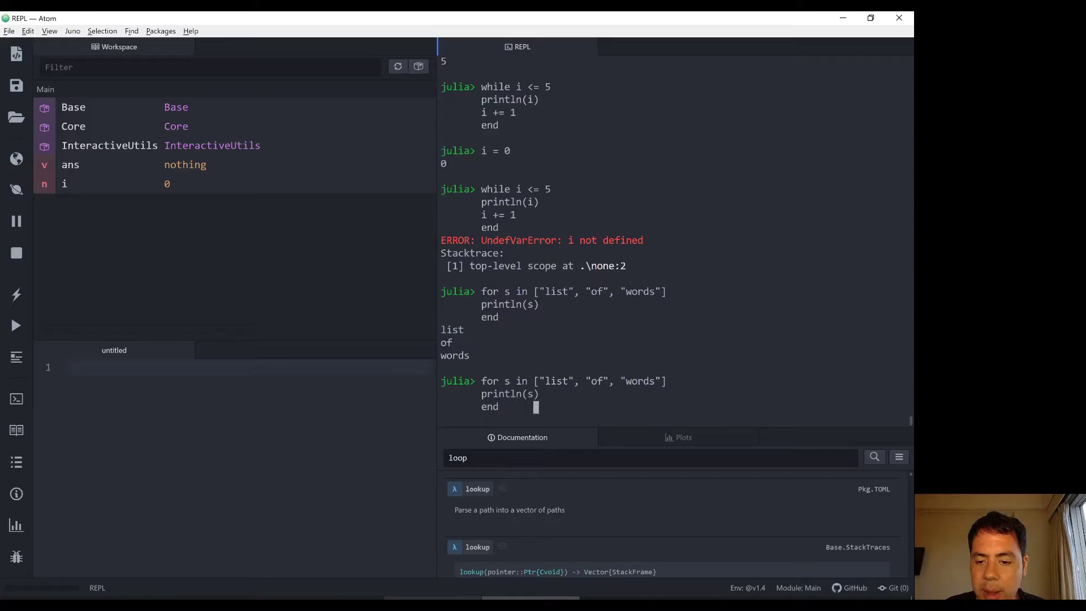
- Insert "test" entries into the recalled loop's word array and run it, hitting an unexpected-comma syntax error
left_click(576, 380)
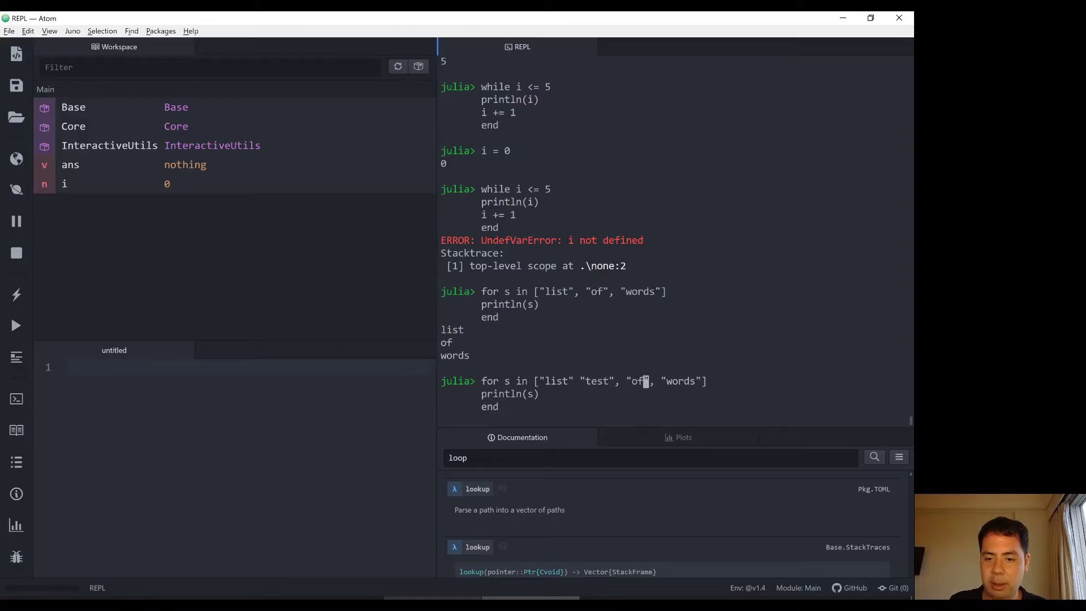
type("\"test\"")
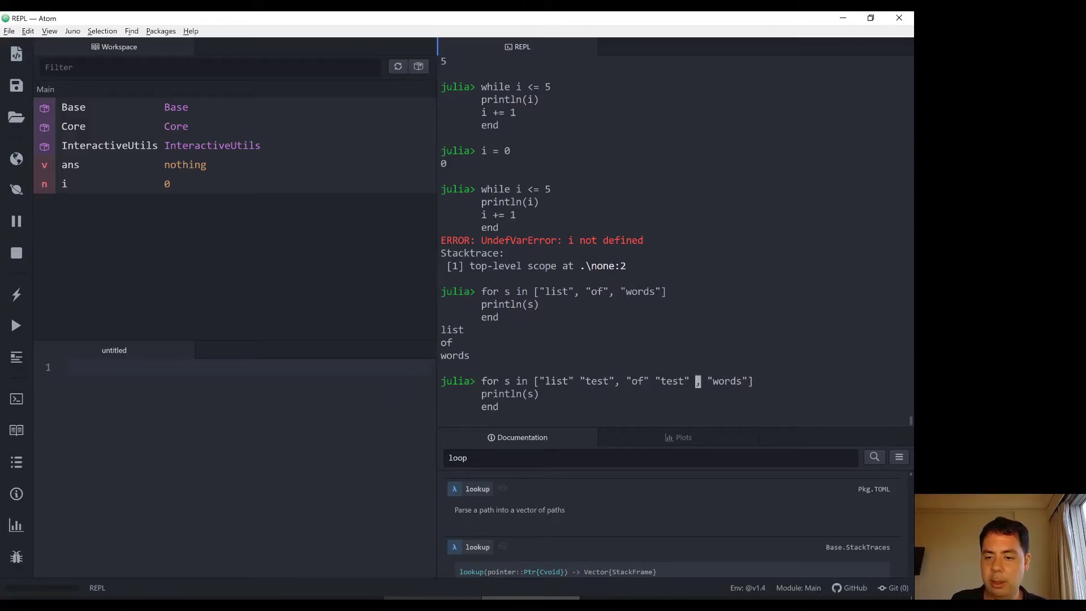
type("\"")
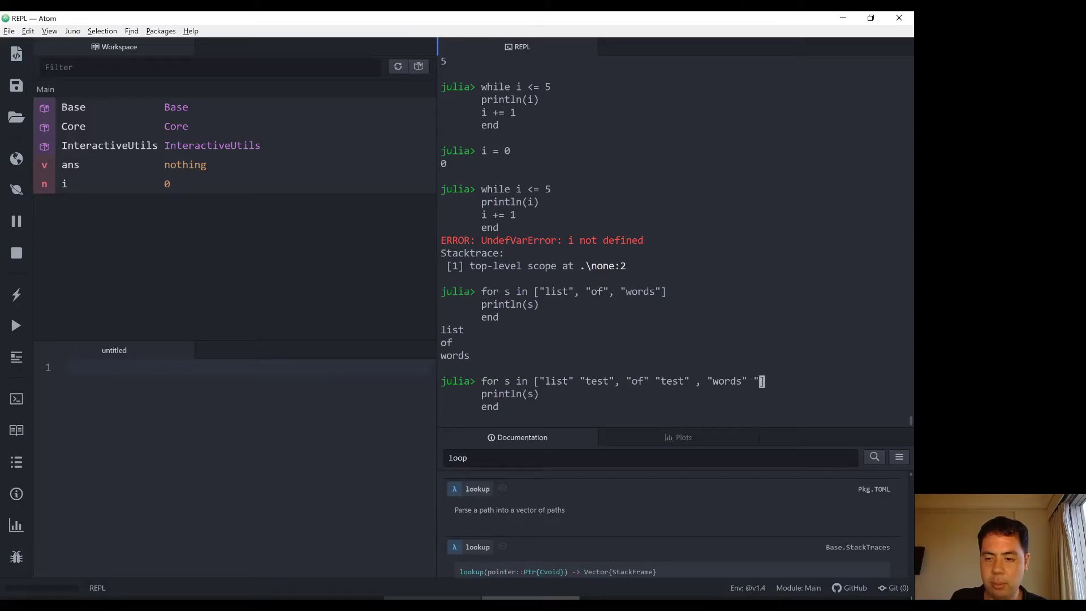
key("Return")
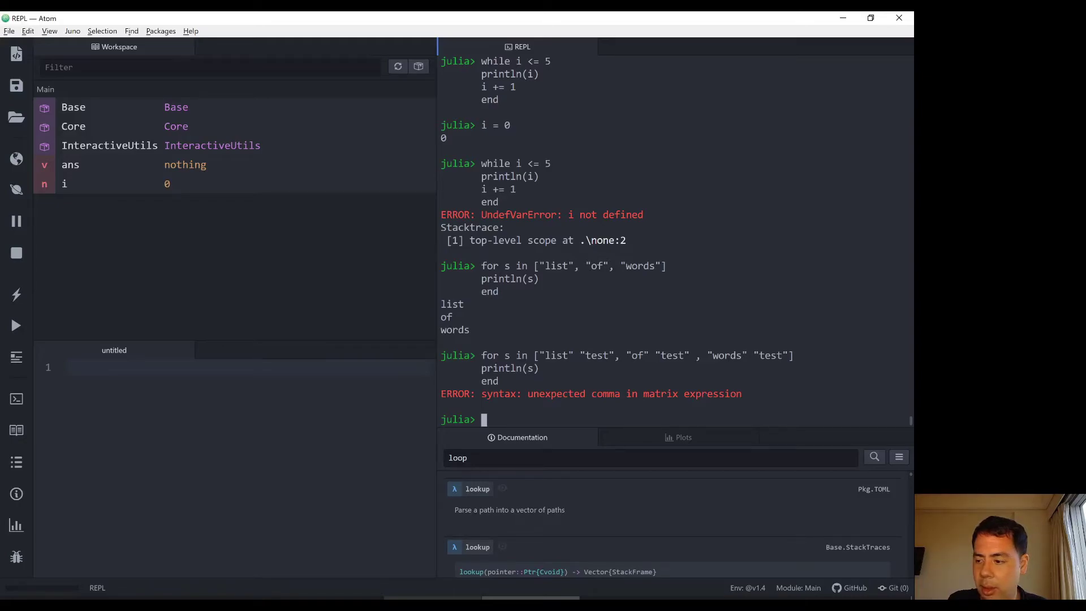
- Build the 3×2 matrix [1 0; 0 1; 0 0] using semicolons, then run the loop over the 3×2 string matrix
type("[")
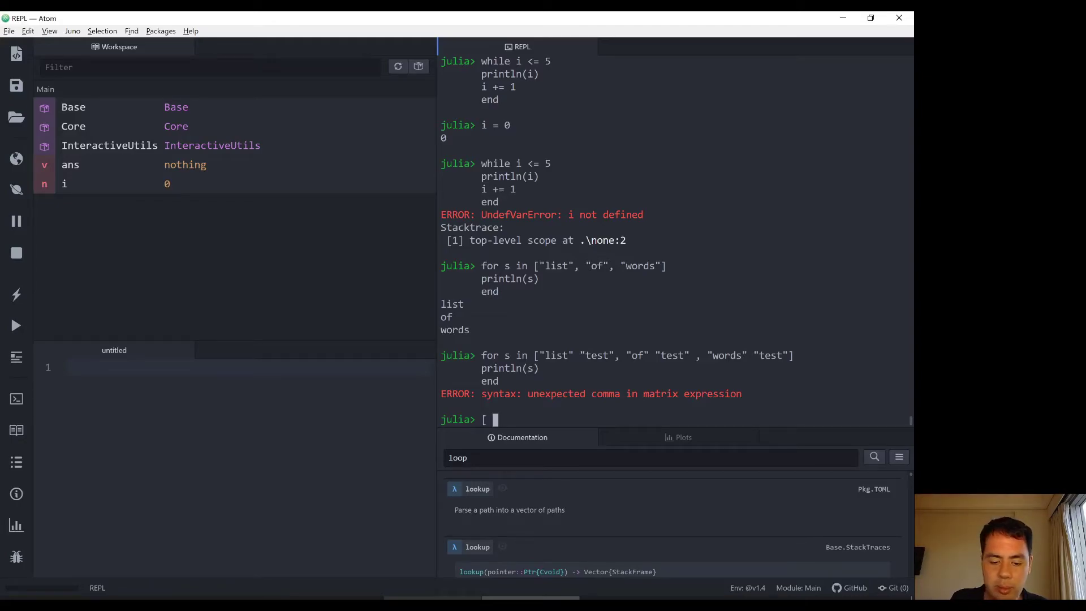
type("1 0, 0")
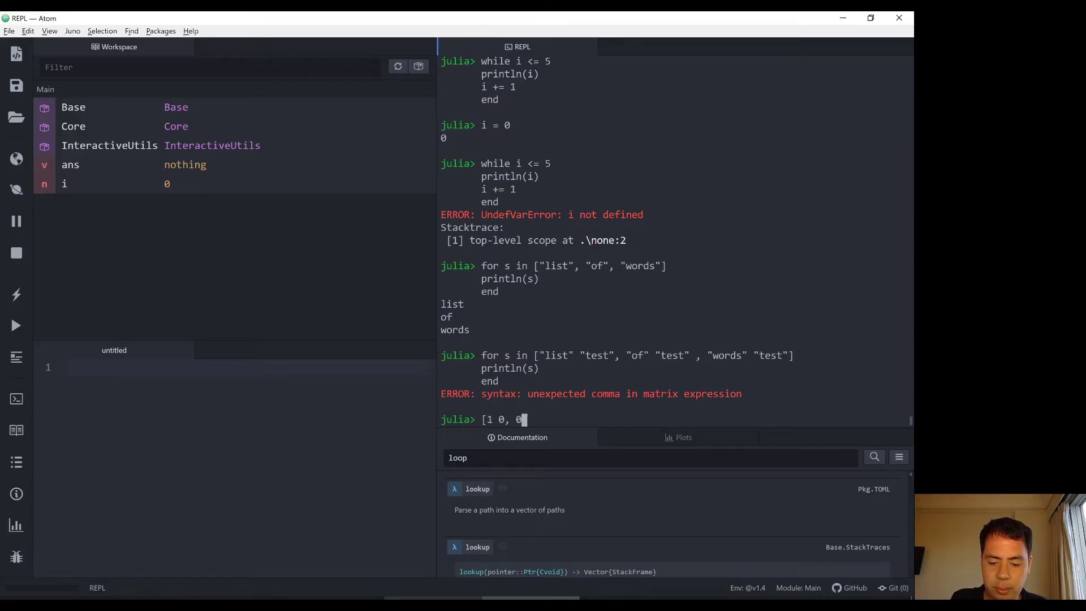
type("1, 0 0")
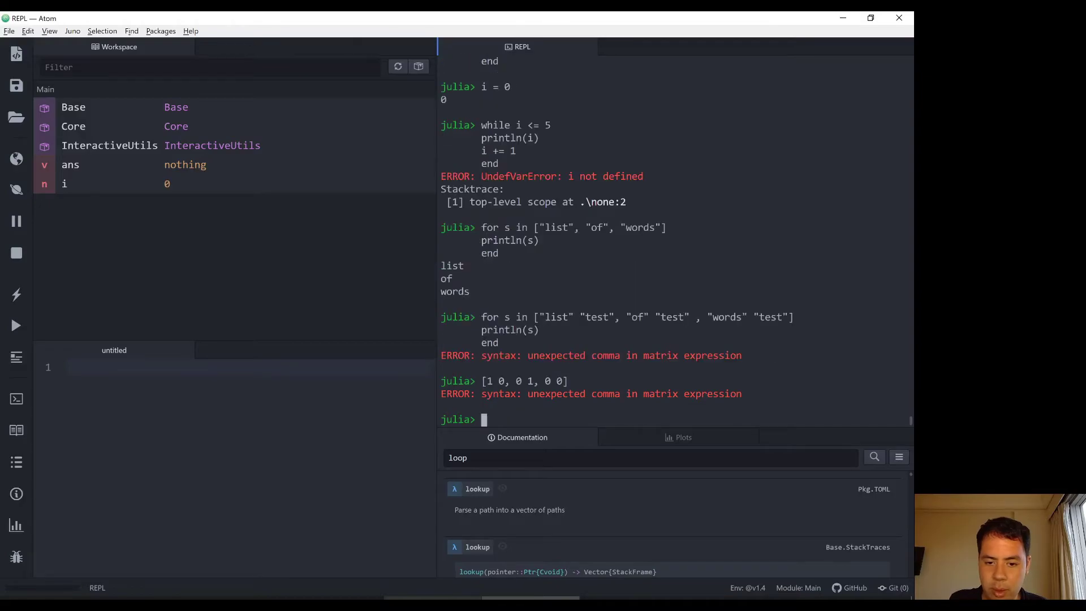
type("[1 0, 0 1 0 0]")
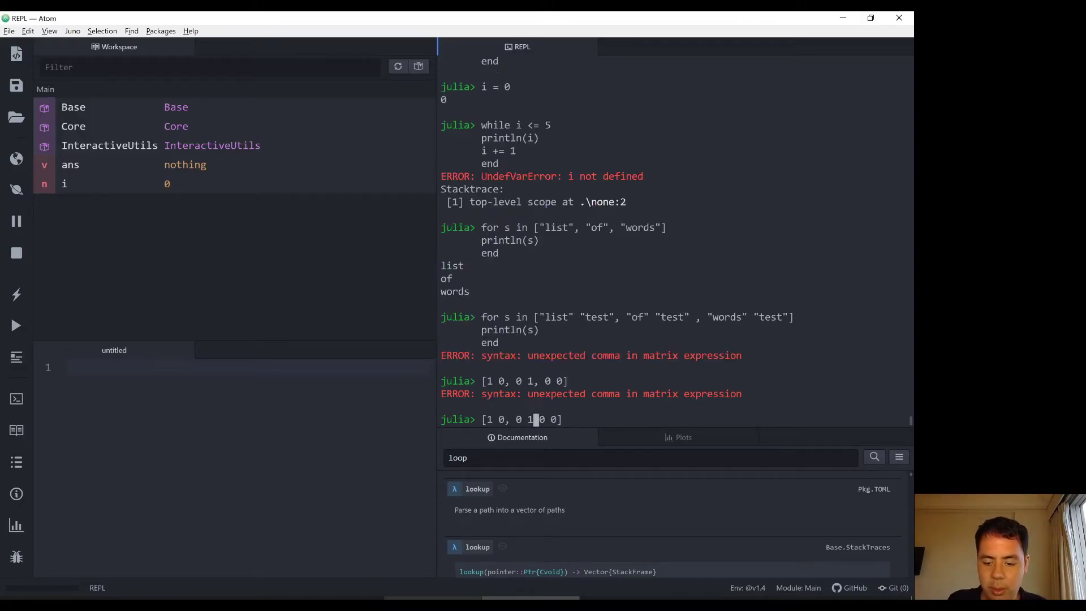
type(";")
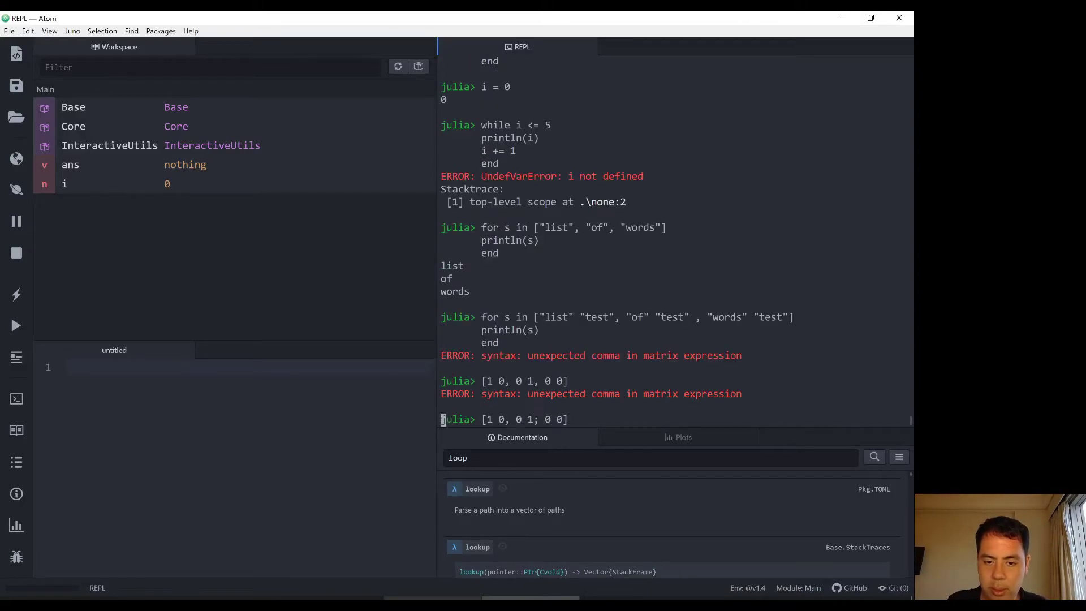
key("Return")
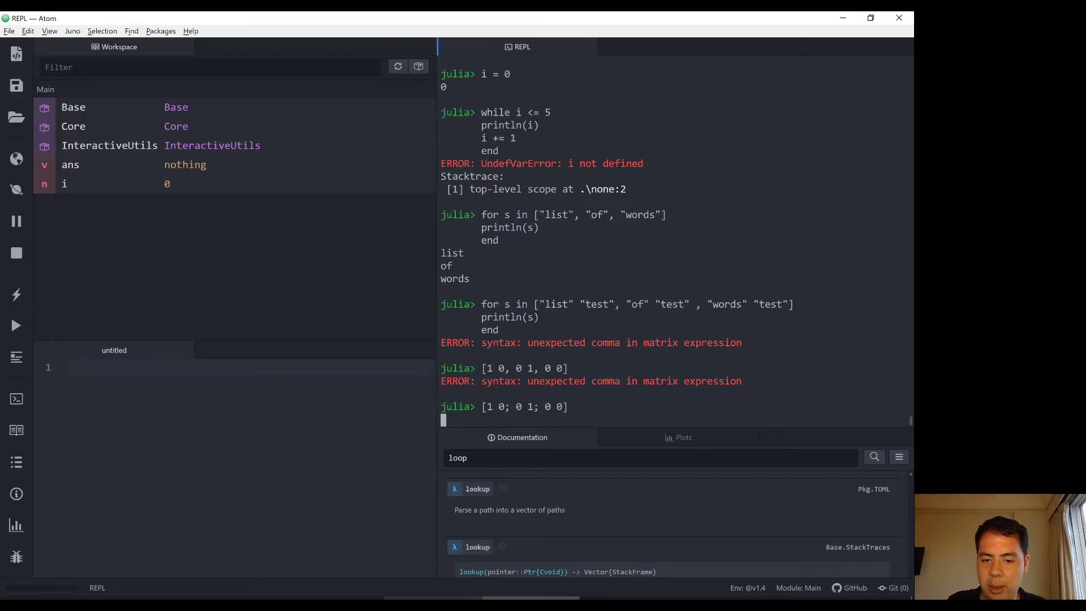
key("Return")
type("for s in [\"list\" \"test\";\"of\" \"test\";\"words\" \"test\"]")
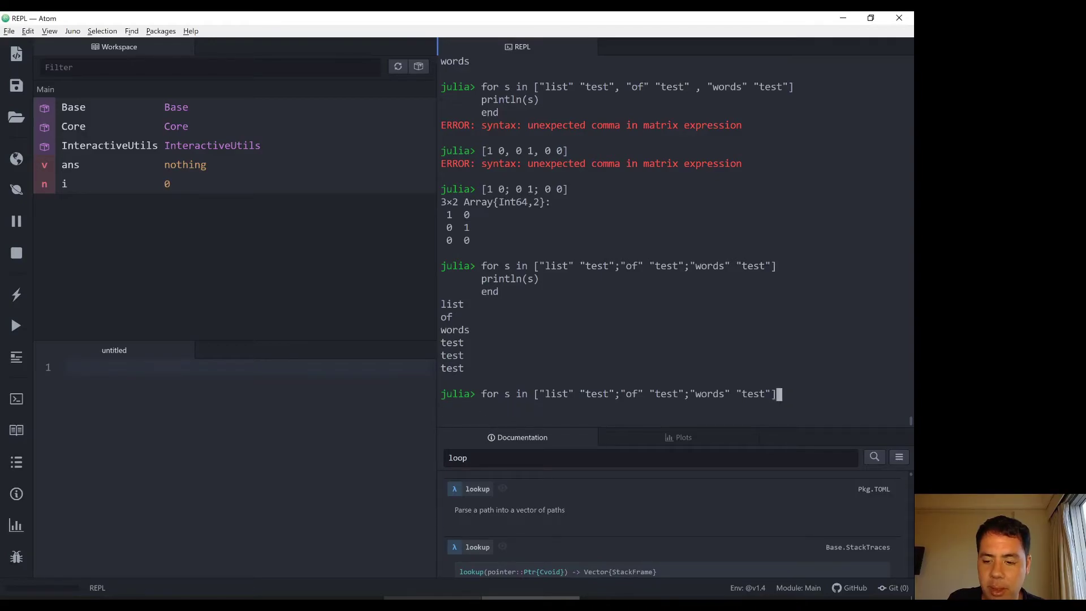
- Strip 'for s in' from the recalled line and evaluate the bare 3×2 Array{String,2} of words and "test"
left_click(551, 394)
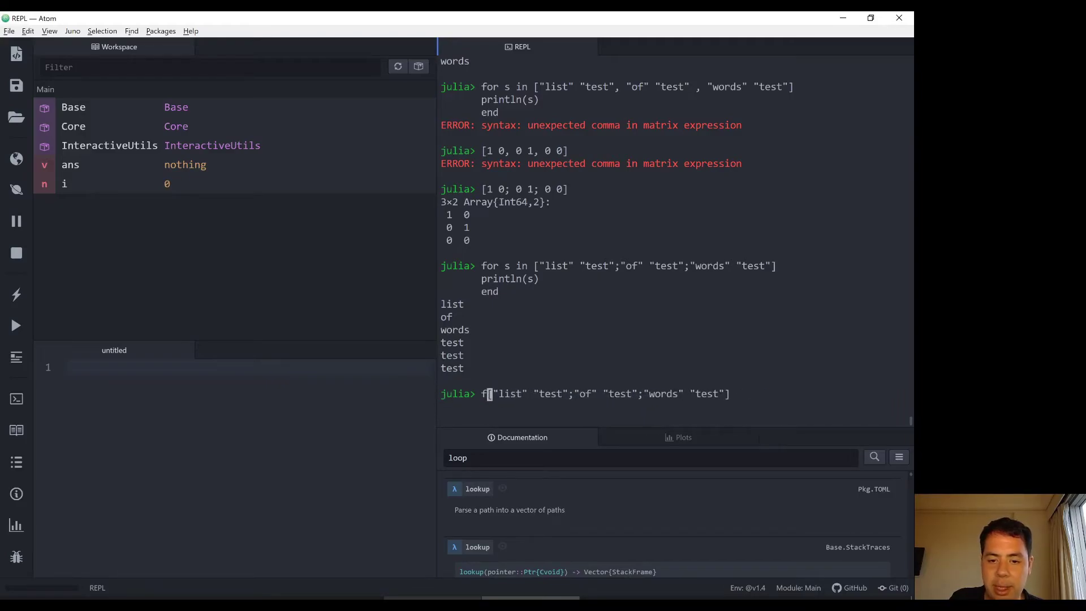
key("Return")
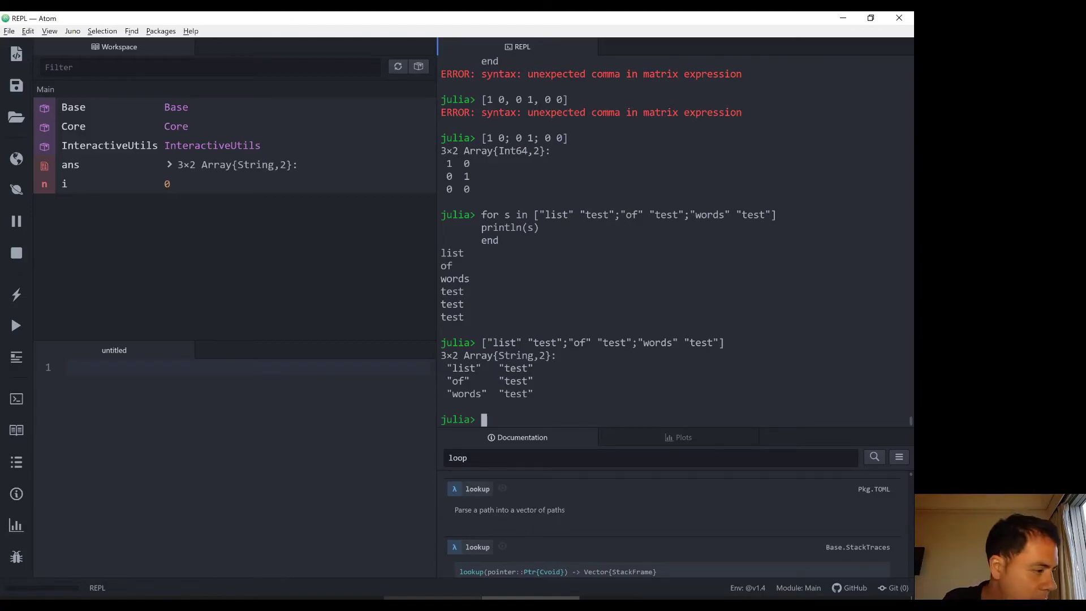
- Run for i = 1:10 with 'if i % 3 != 0 continue end' and println(i), printing 3, 6, 9
type("for")
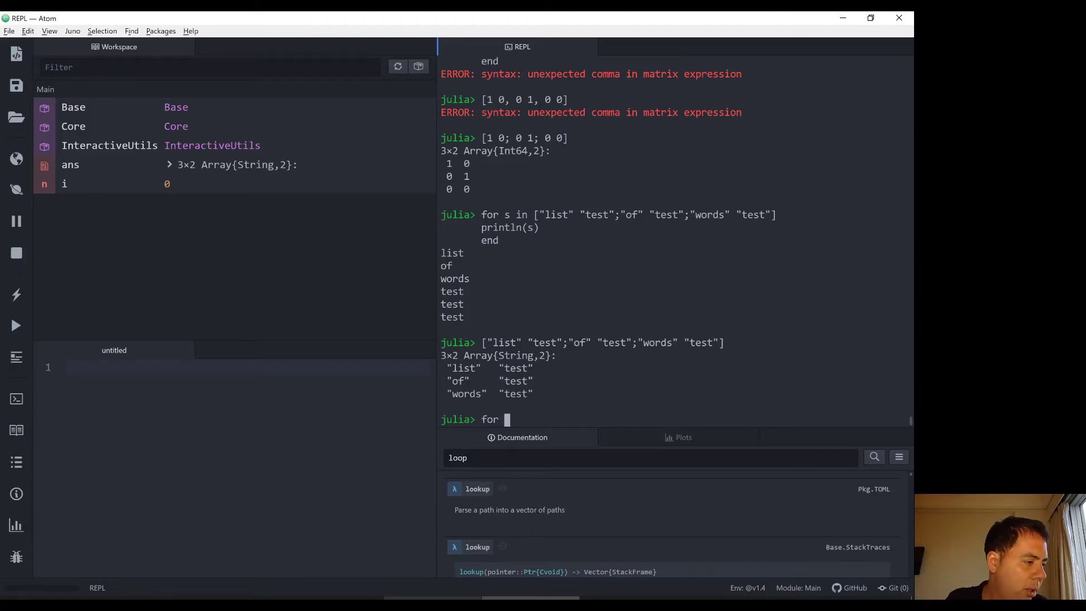
type("i = 1:10")
type("if i")
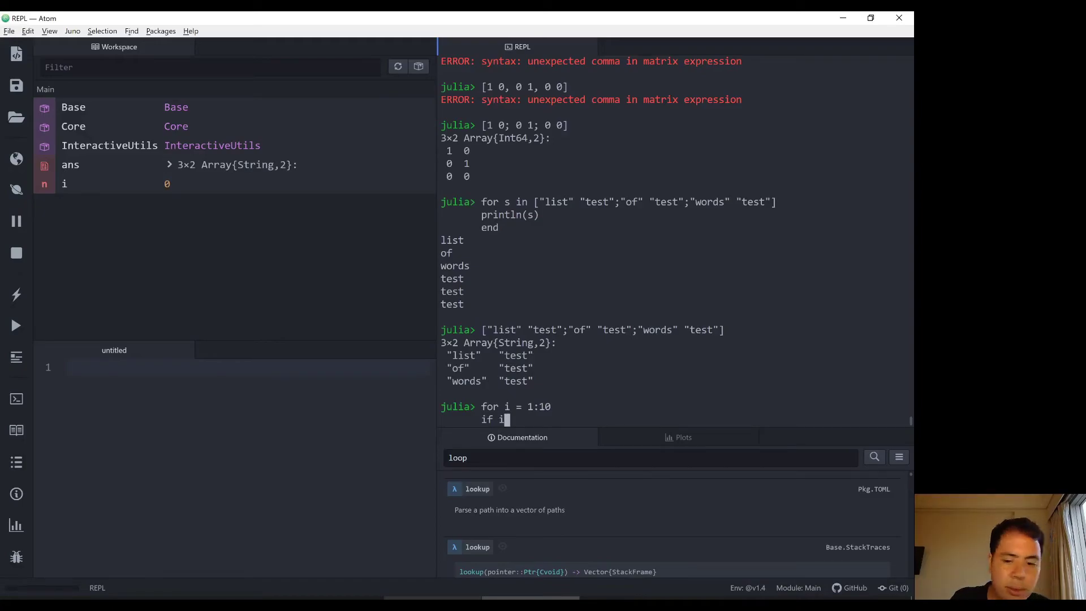
type("%")
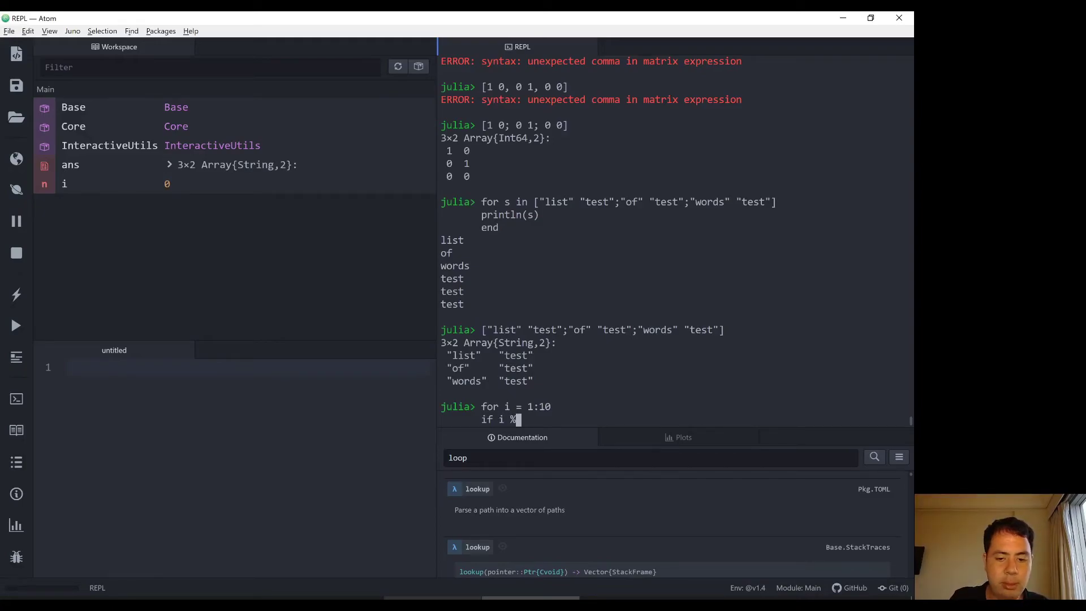
type("3 !")
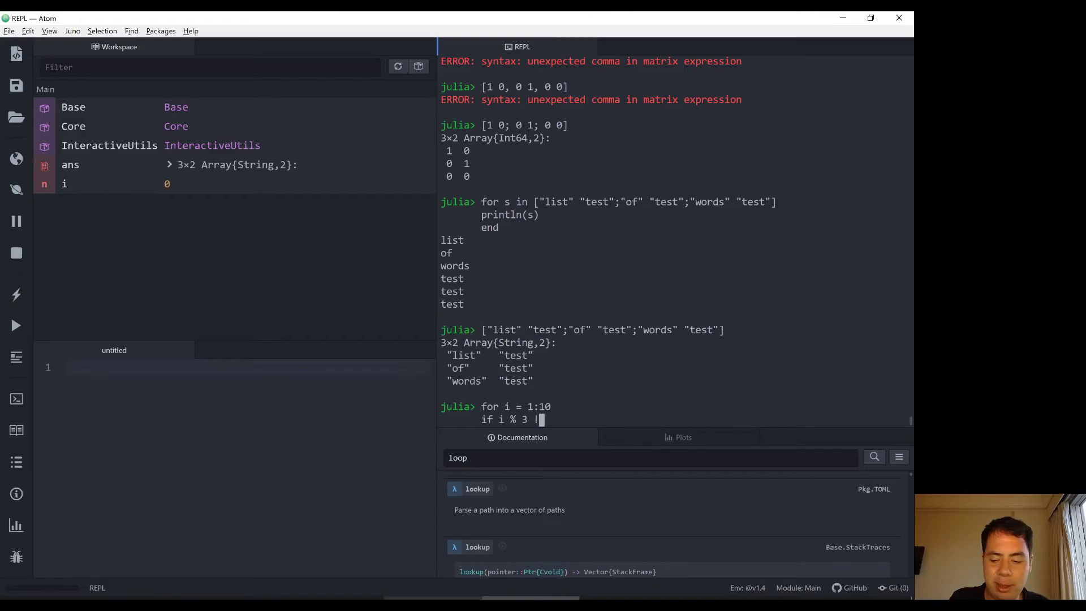
type("= 0")
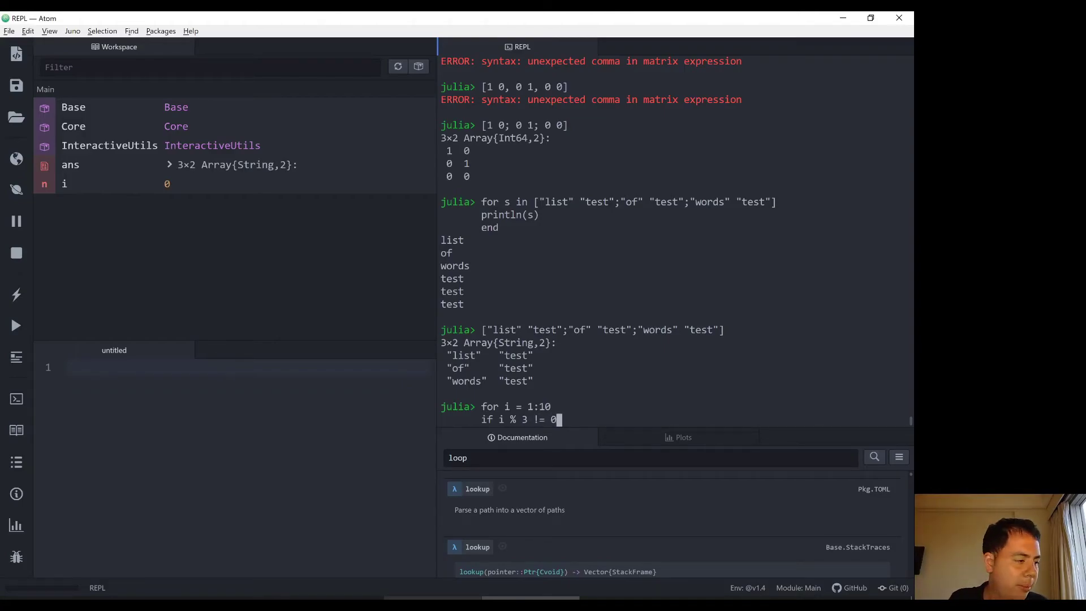
type("condin")
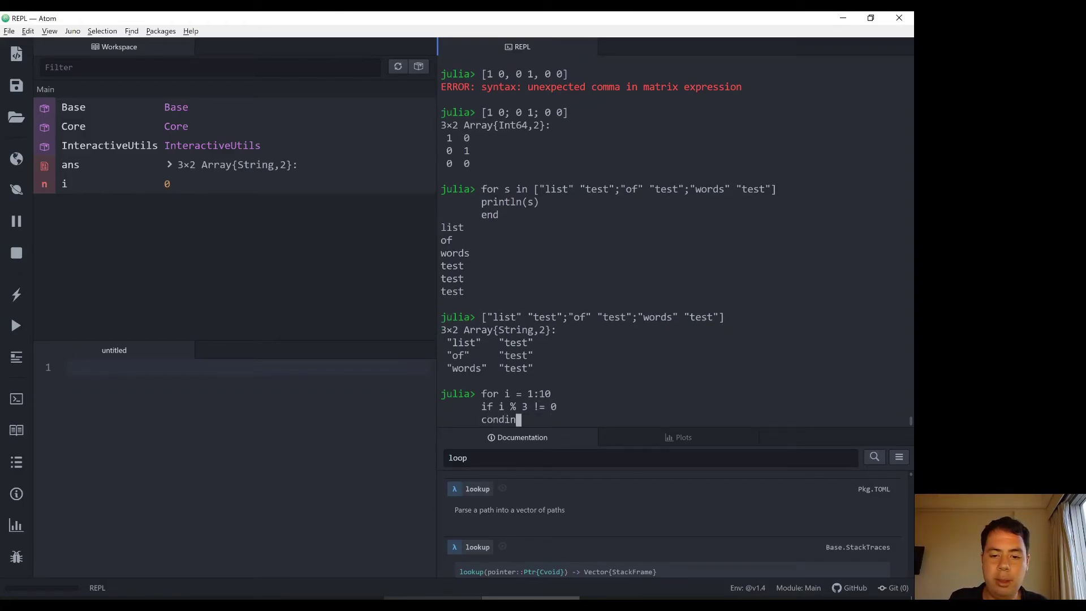
type("ue")
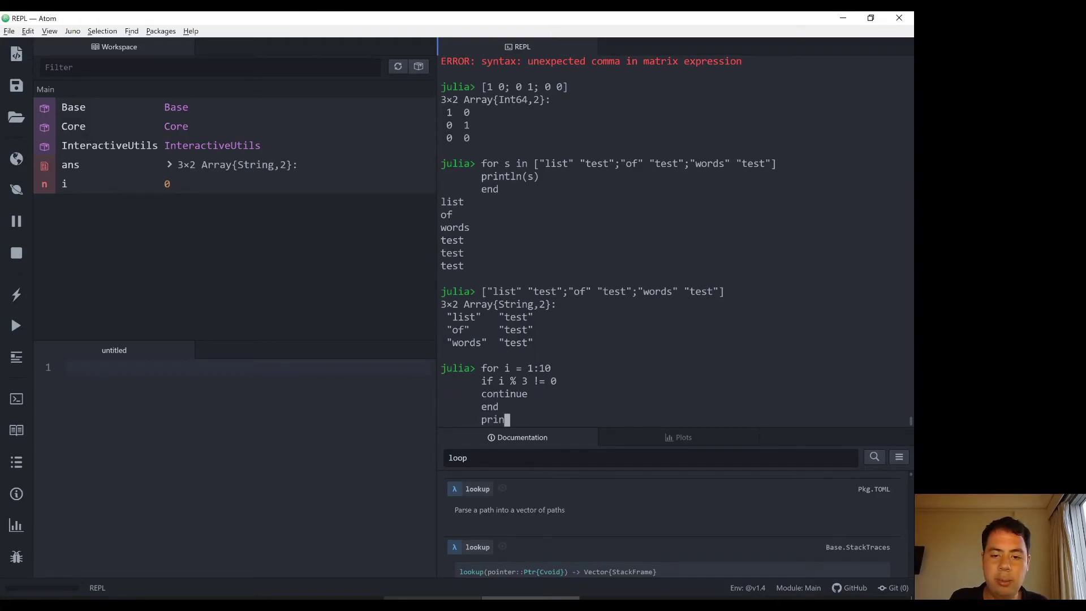
type("tln(i)")
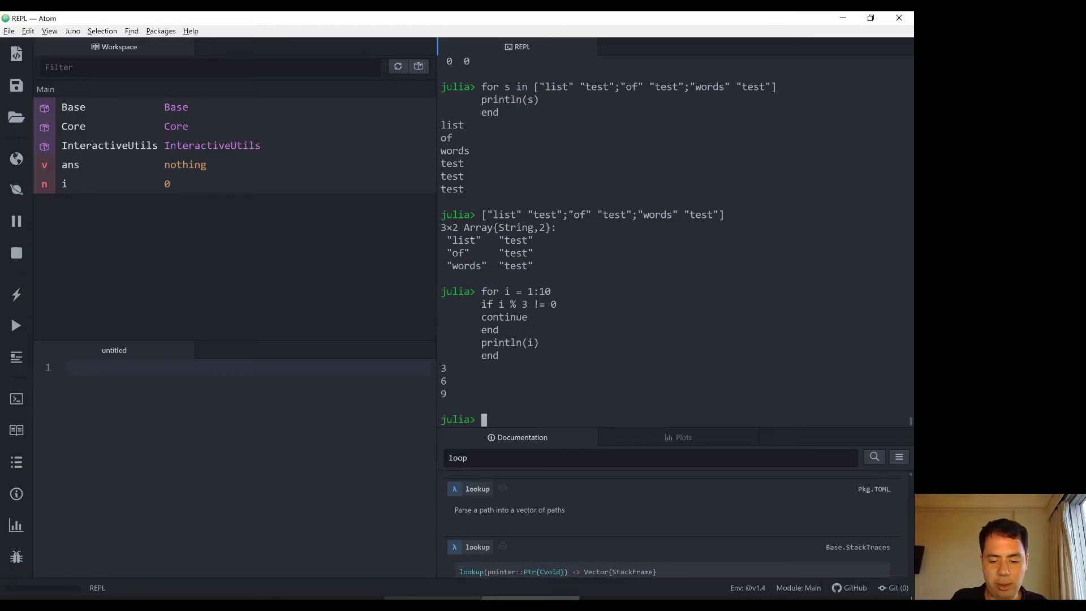
- Evaluate 3 % 3 in the REPL to confirm it gives 0
type("3")
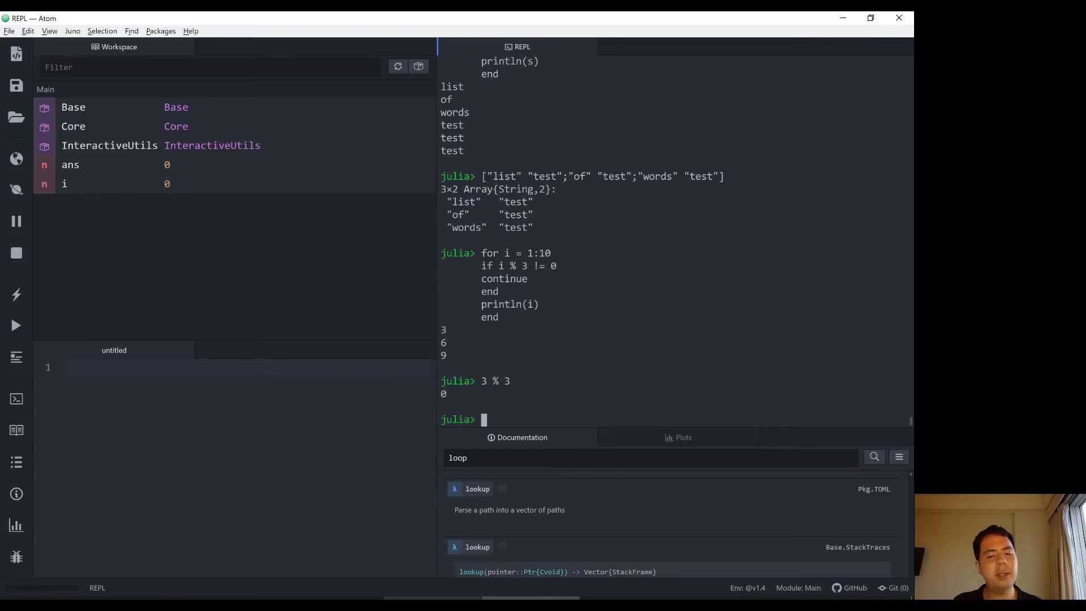
- Rerun the for i = 1:10 skip-non-multiples-of-3 loop with an indented body, printing 3, 6, 9
type("for i")
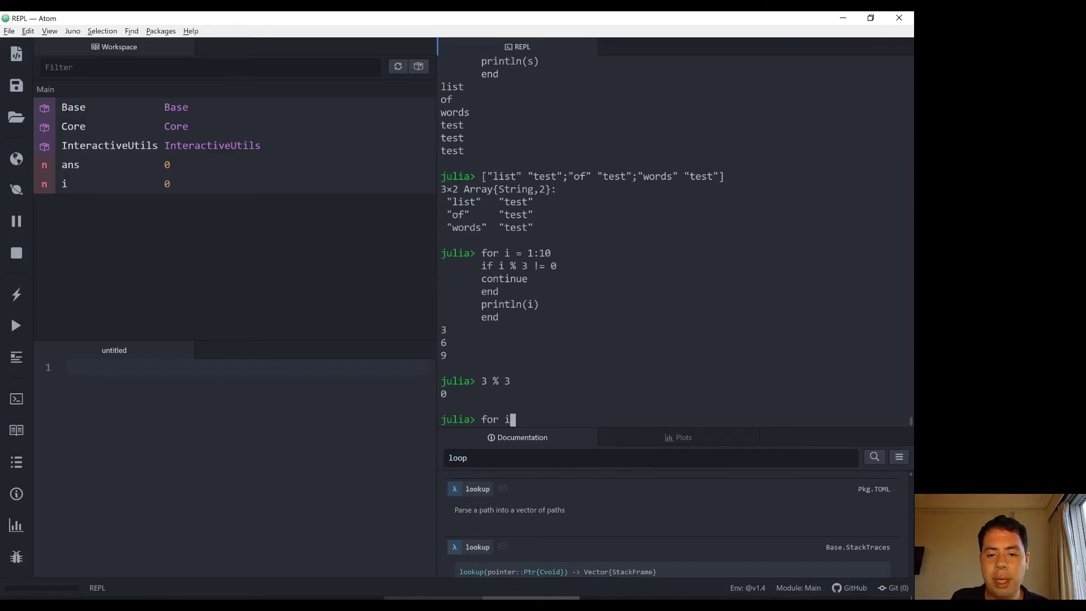
type("= 1:10")
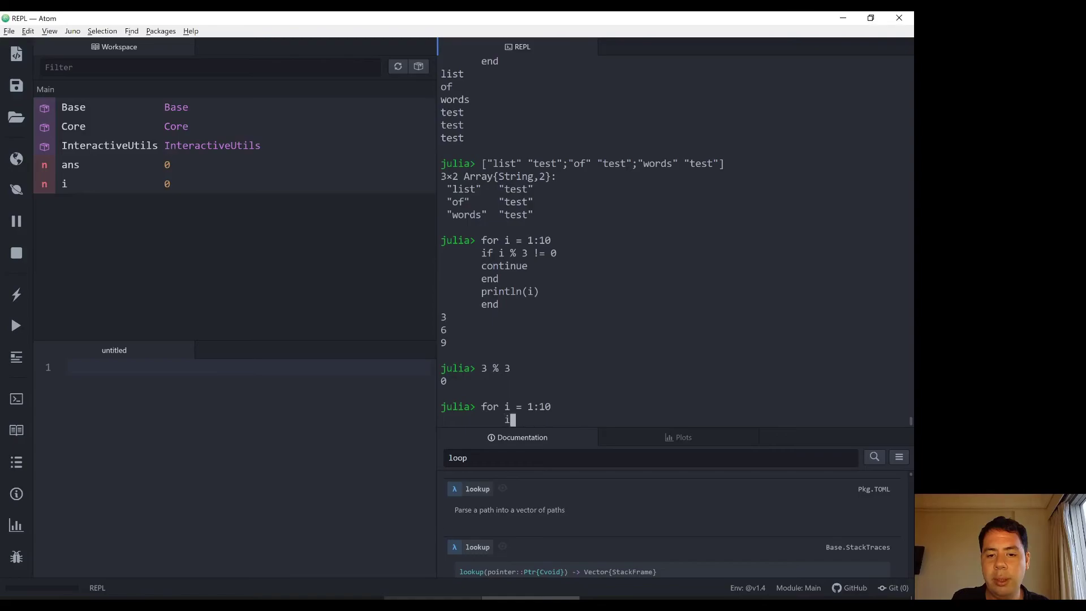
type("if i % 3 != 0")
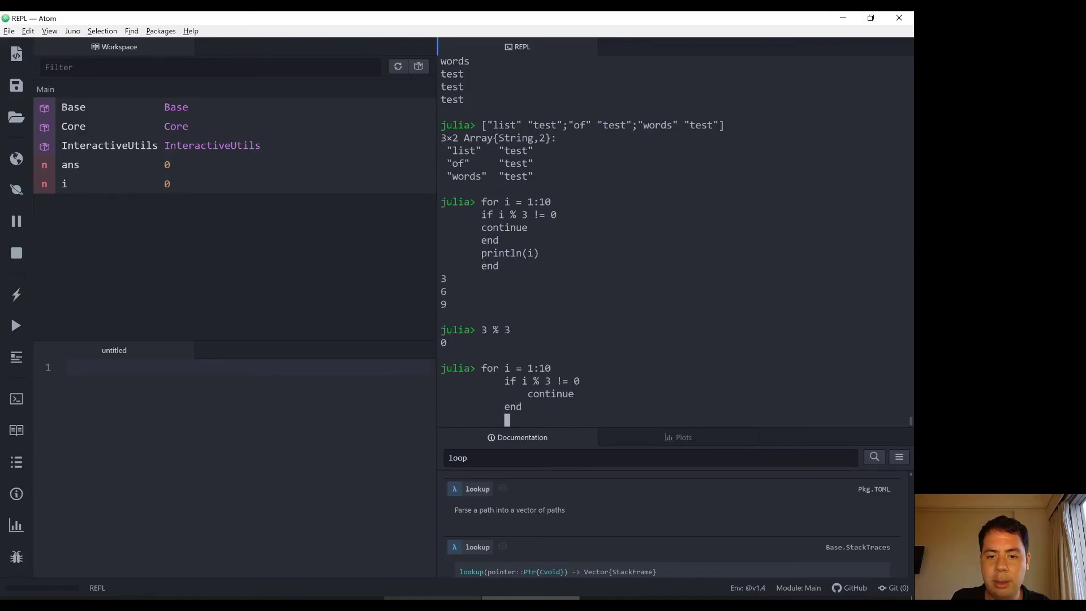
type("p")
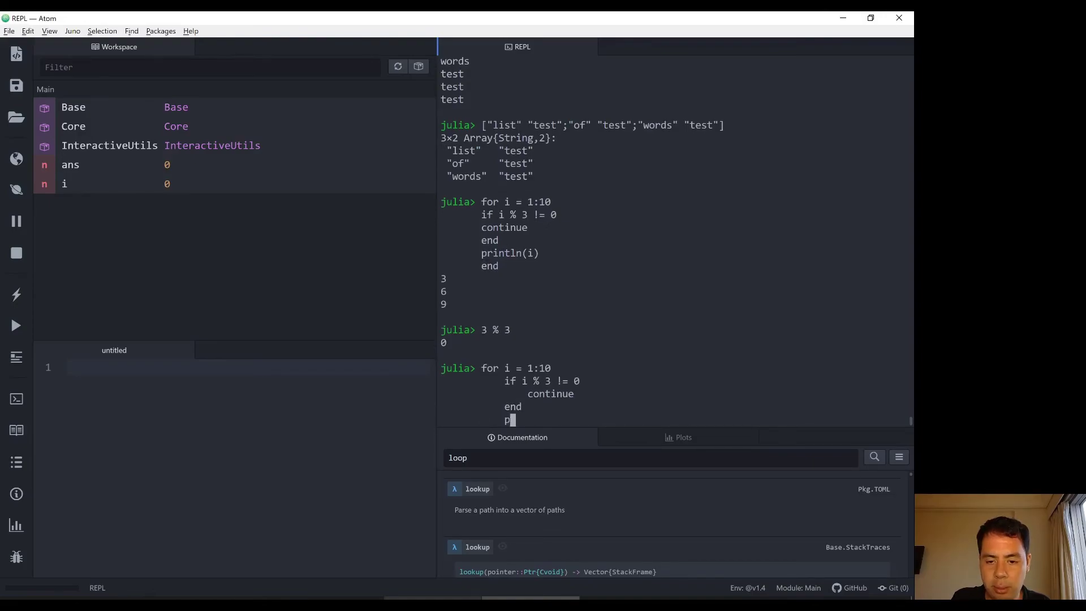
type("rintln(")
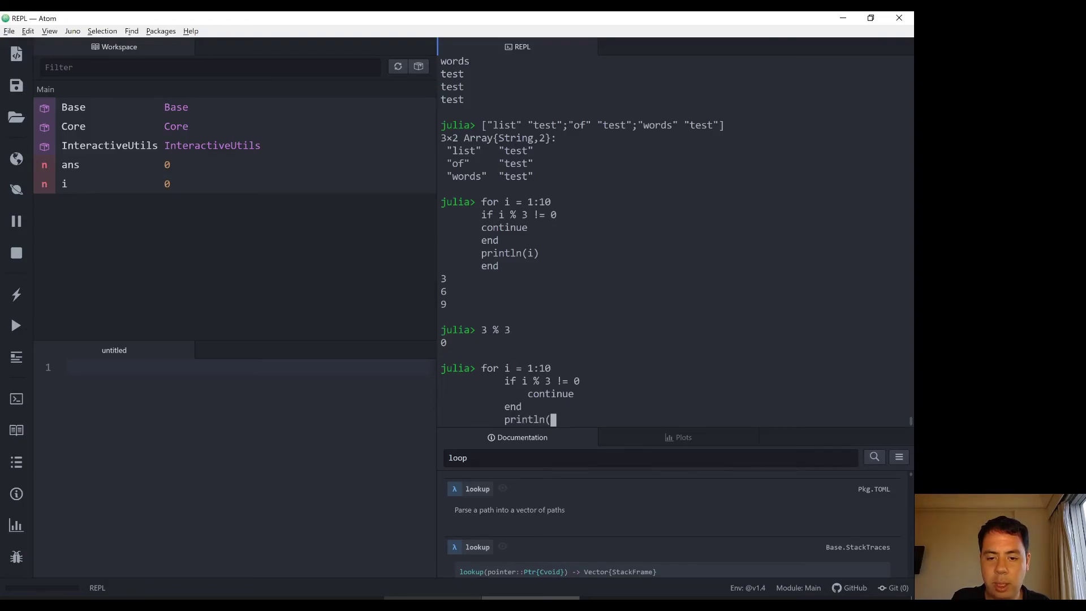
type("i)")
type("e")
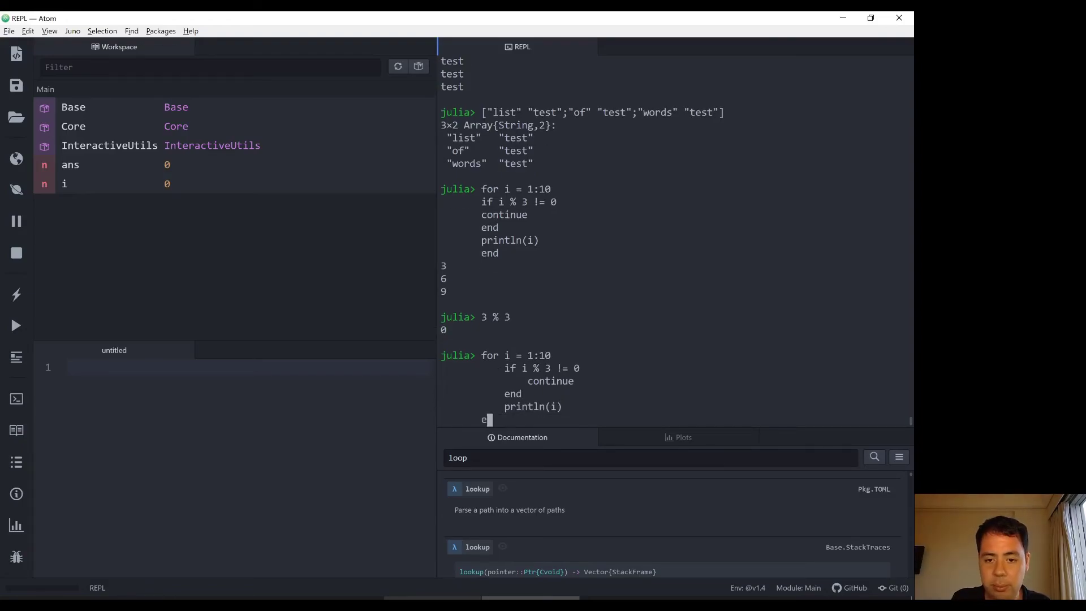
key("Return")
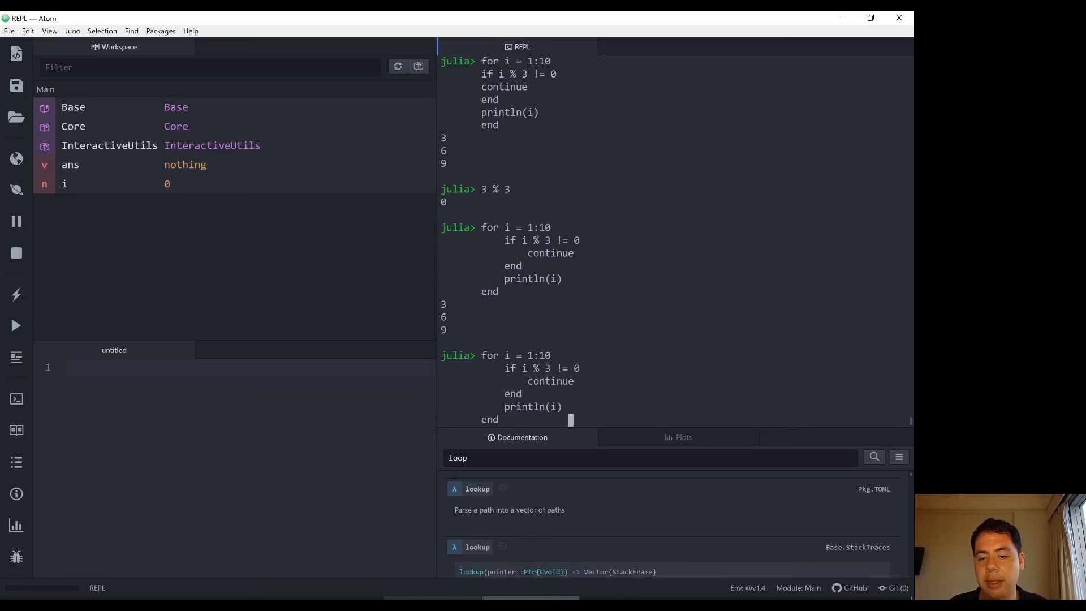
- Recall the loop and delete its continue statement
key("backspace")
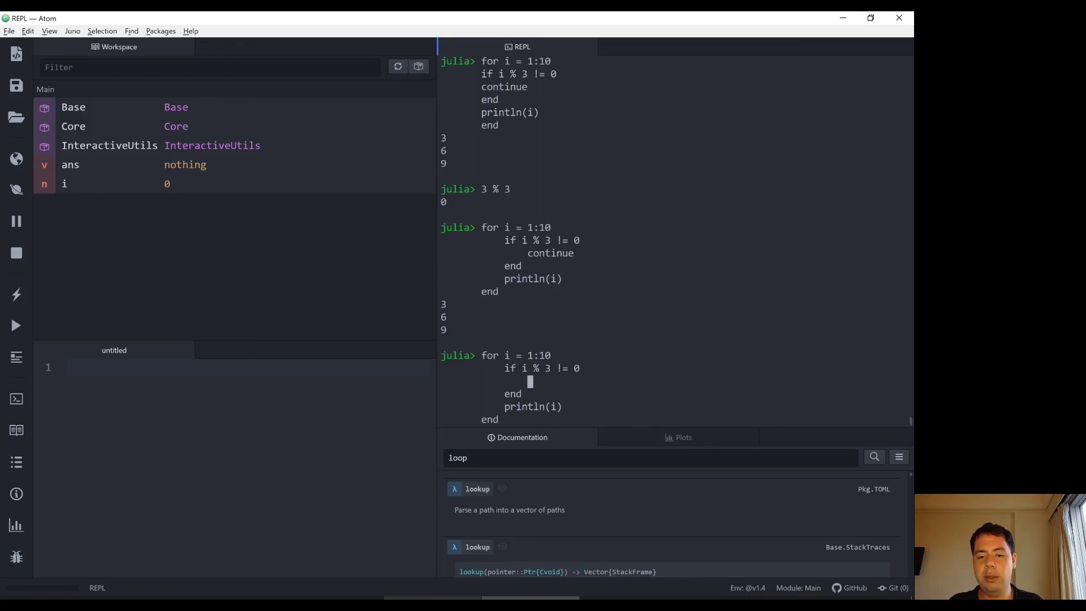